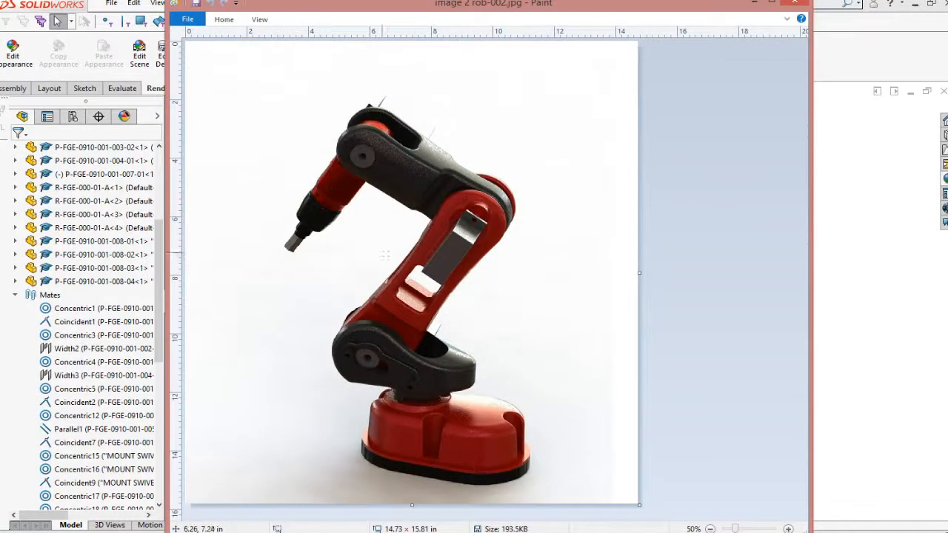
{"action": "mouse_move", "coordinate": [412, 255]}
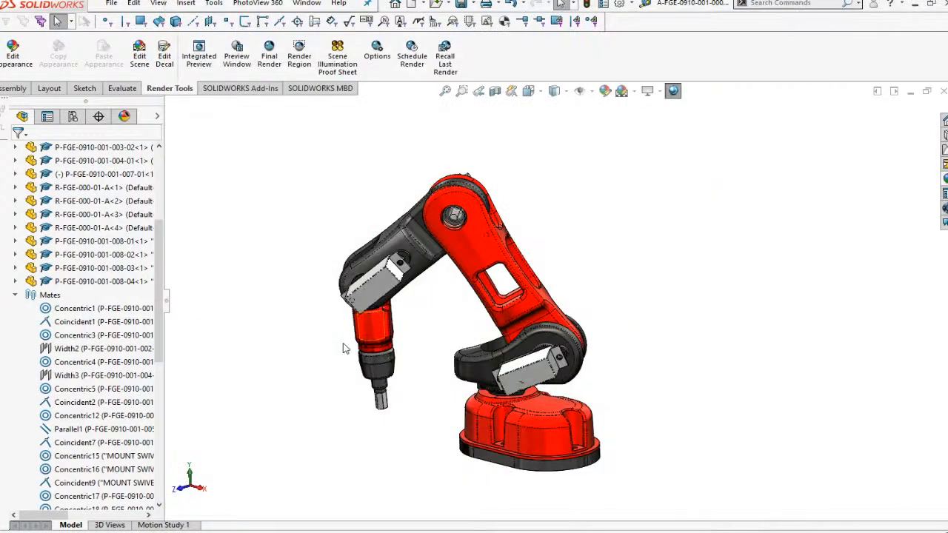
- Start a new Mate Controller from the Insert menu for the robot arm assembly
{"action": "scroll", "scroll_direction": "down", "scroll_amount": 3}
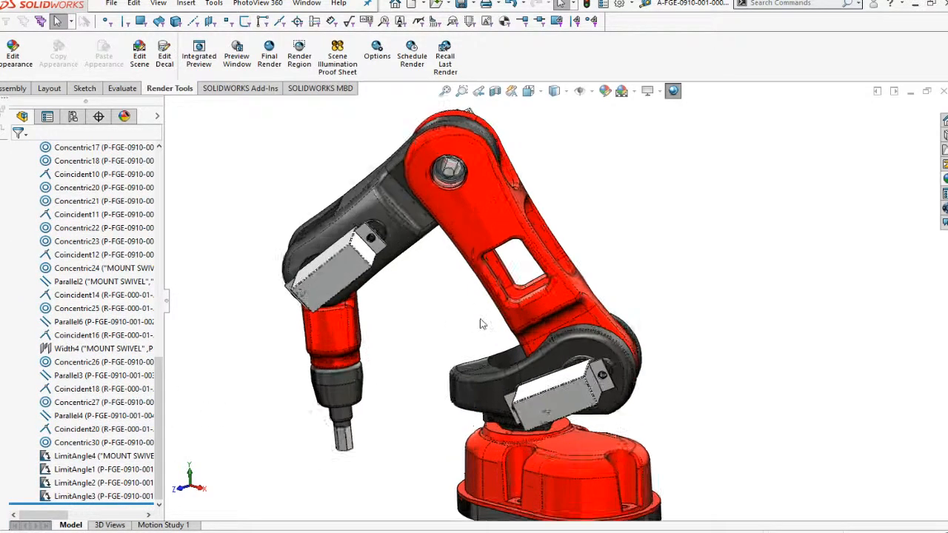
{"action": "left_click_drag", "start_coordinate": [482, 323], "coordinate": [447, 311]}
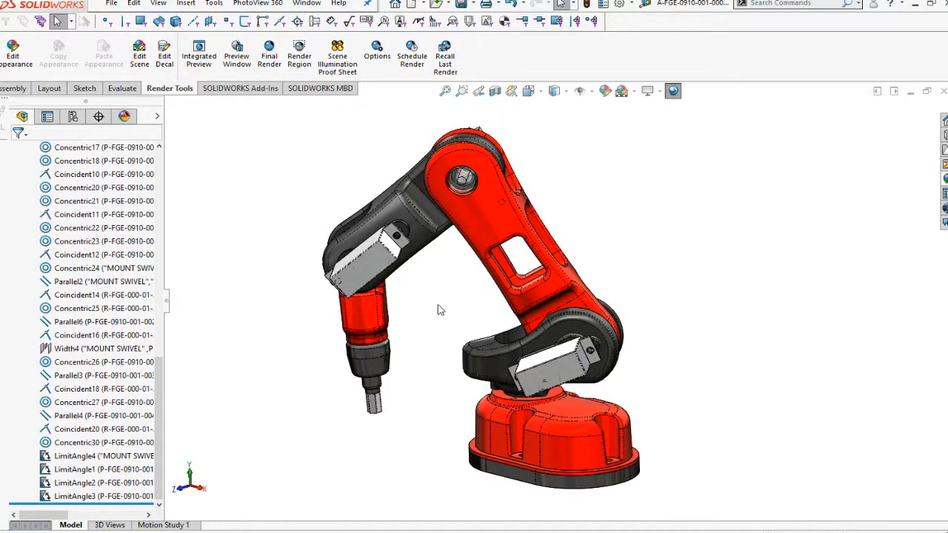
{"action": "mouse_move", "coordinate": [246, 222]}
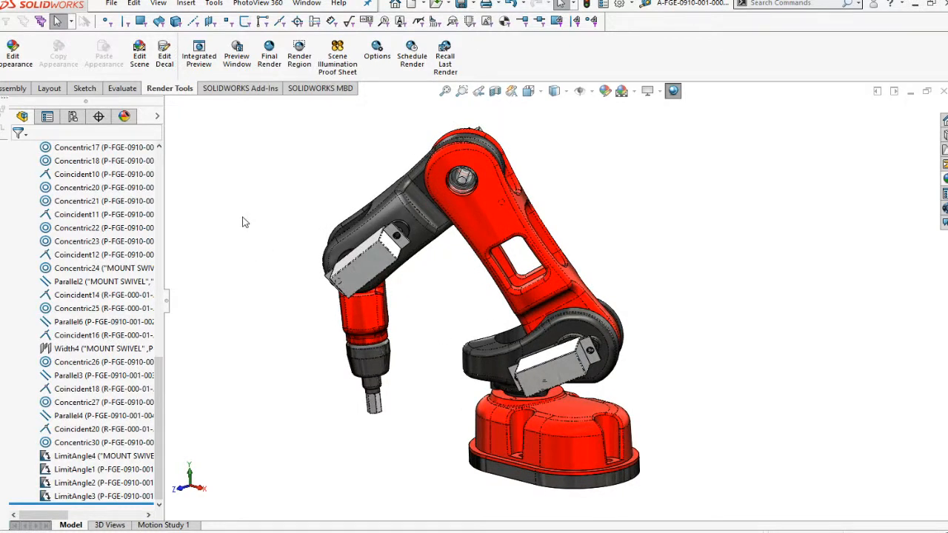
{"action": "mouse_move", "coordinate": [231, 227]}
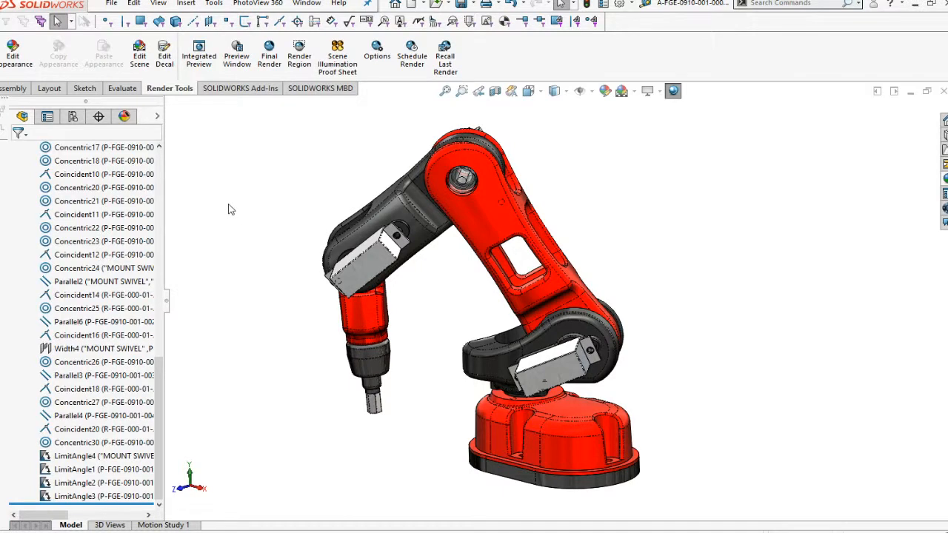
{"action": "left_click", "coordinate": [187, 3]}
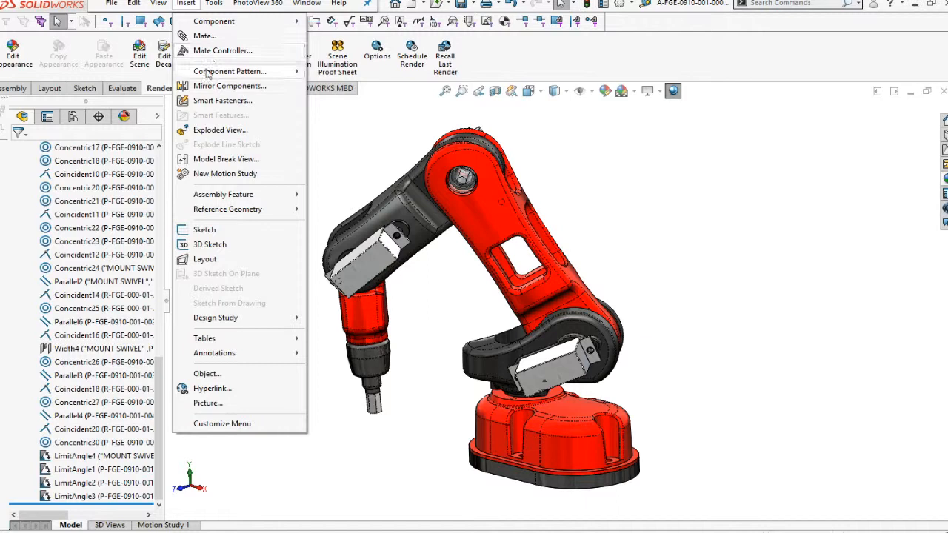
{"action": "mouse_move", "coordinate": [222, 51]}
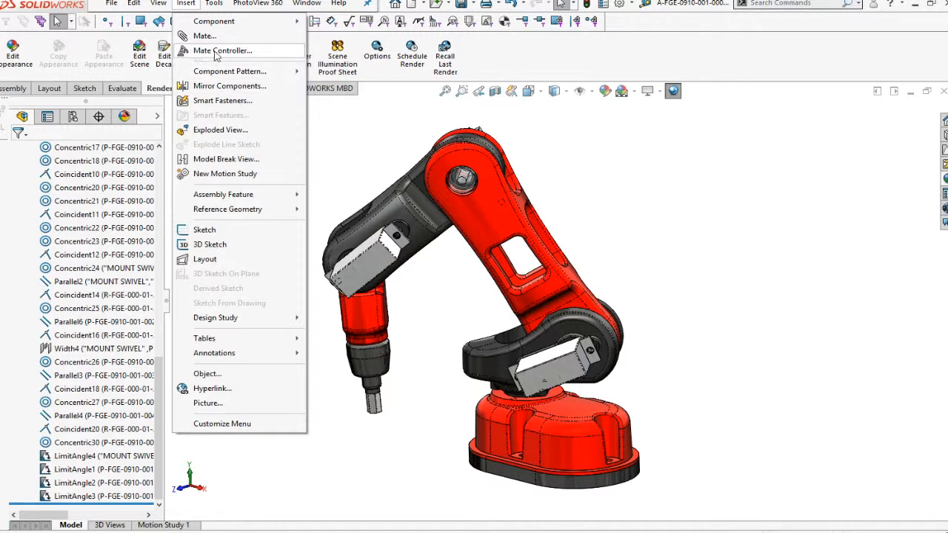
{"action": "left_click", "coordinate": [222, 51]}
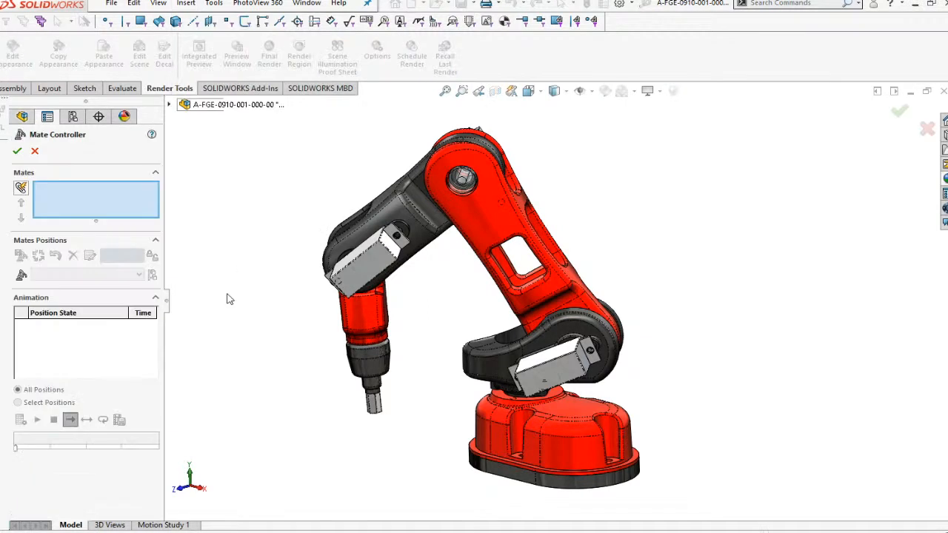
{"action": "mouse_move", "coordinate": [21, 186]}
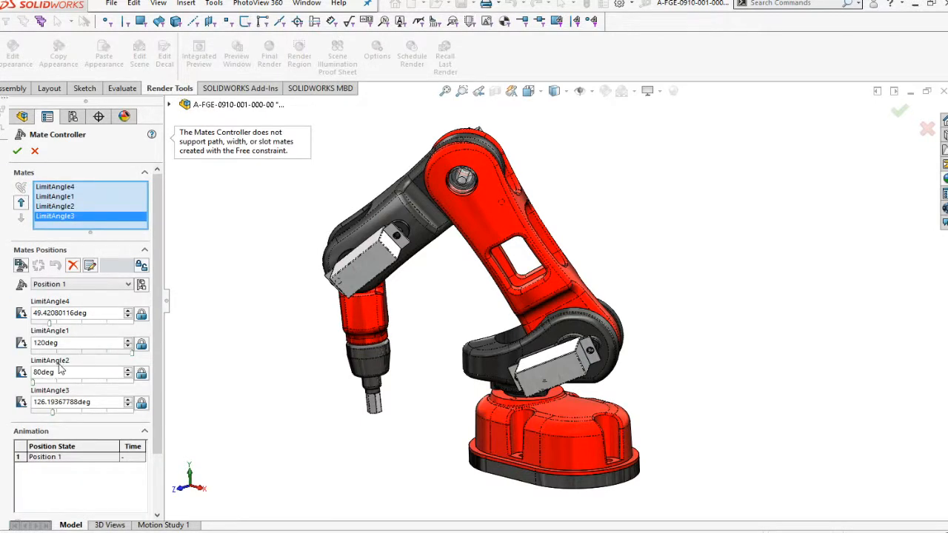
{"action": "mouse_move", "coordinate": [117, 289]}
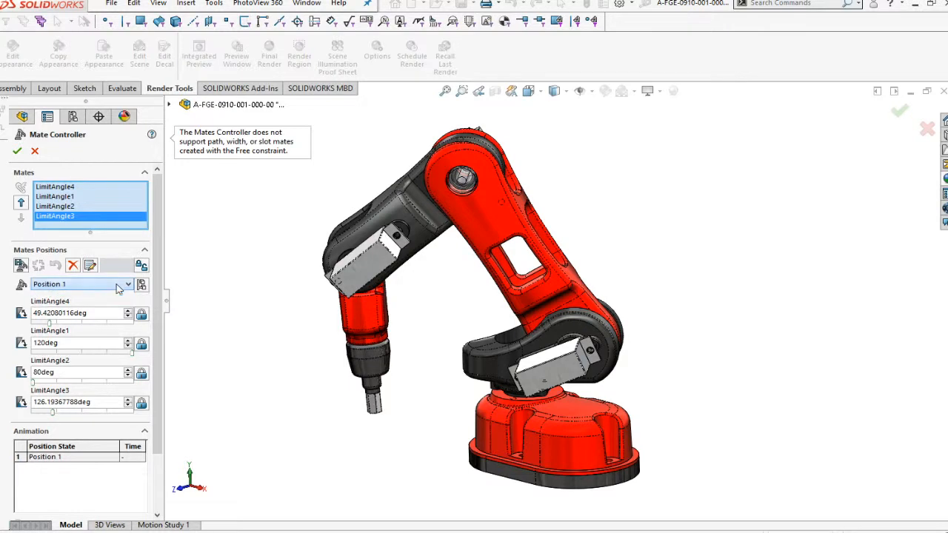
{"action": "mouse_move", "coordinate": [143, 285]}
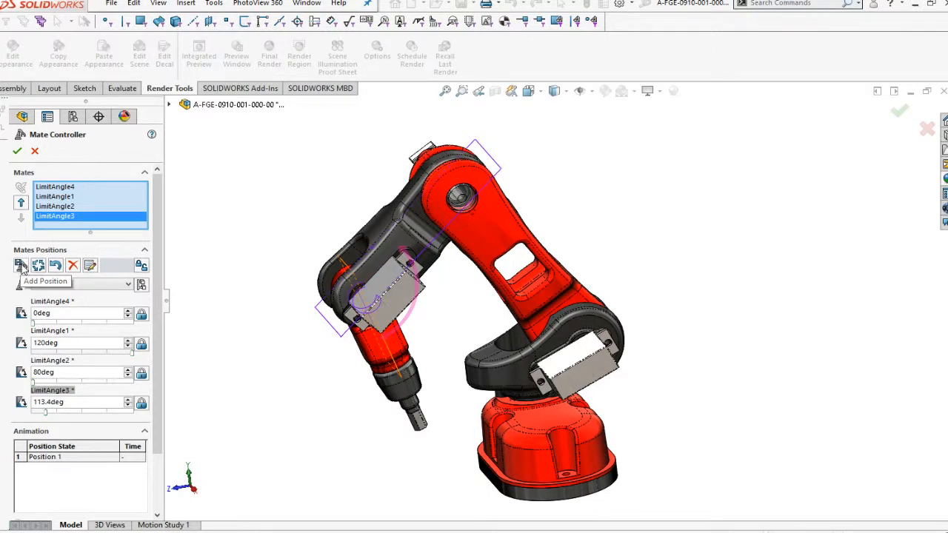
- Add the current arm pose as Position 2, accepting the default name
{"action": "left_click", "coordinate": [21, 266]}
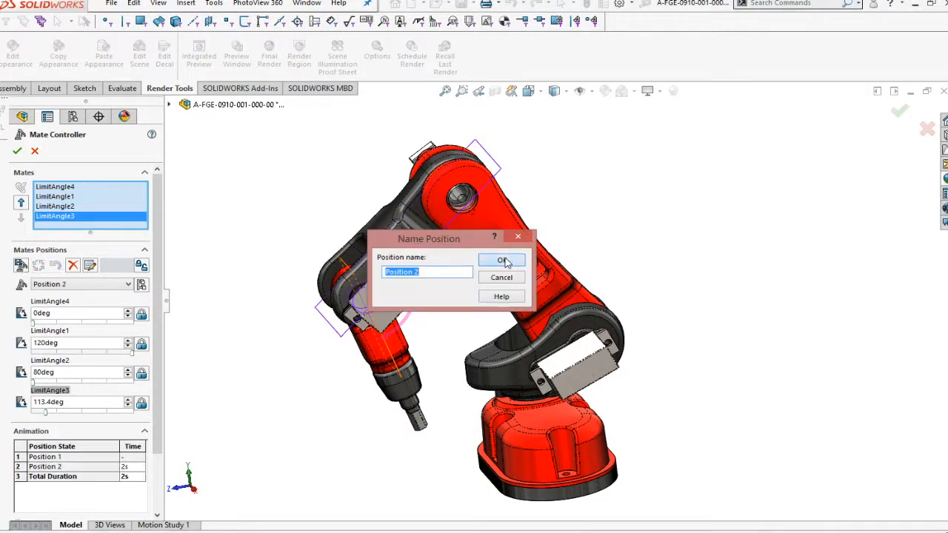
{"action": "left_click", "coordinate": [501, 260]}
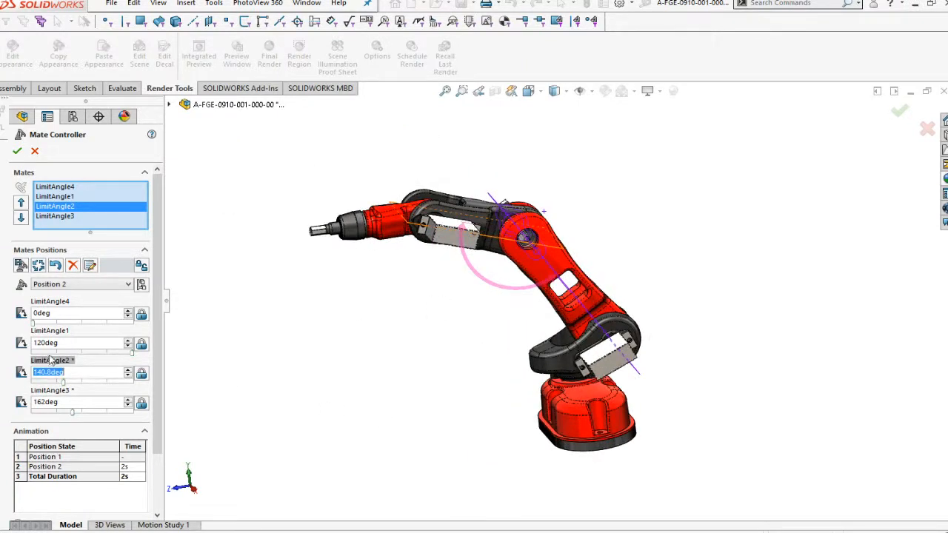
{"action": "mouse_move", "coordinate": [141, 363]}
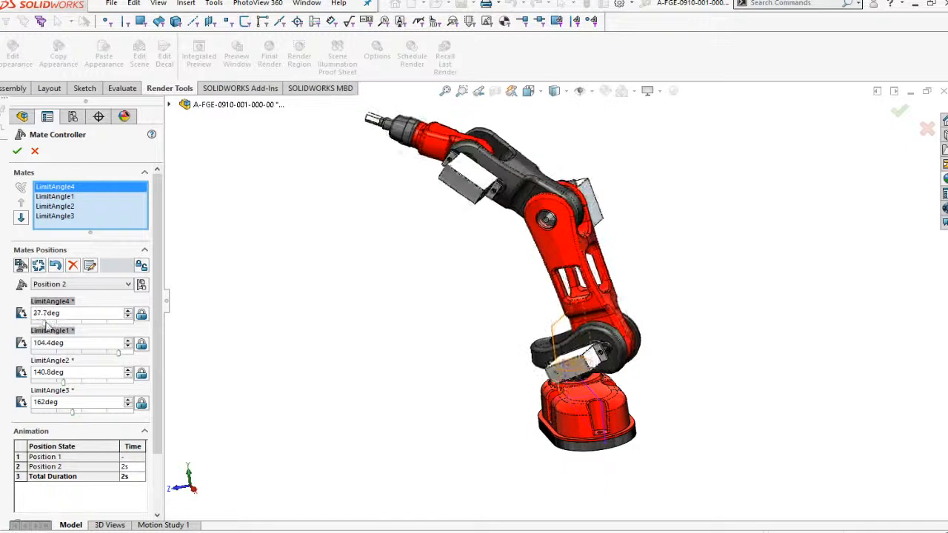
- Replace the LimitAngle4 value and accept the new pose as Position 3
{"action": "triple_click", "coordinate": [77, 313]}
{"action": "type", "text": "34.8"}
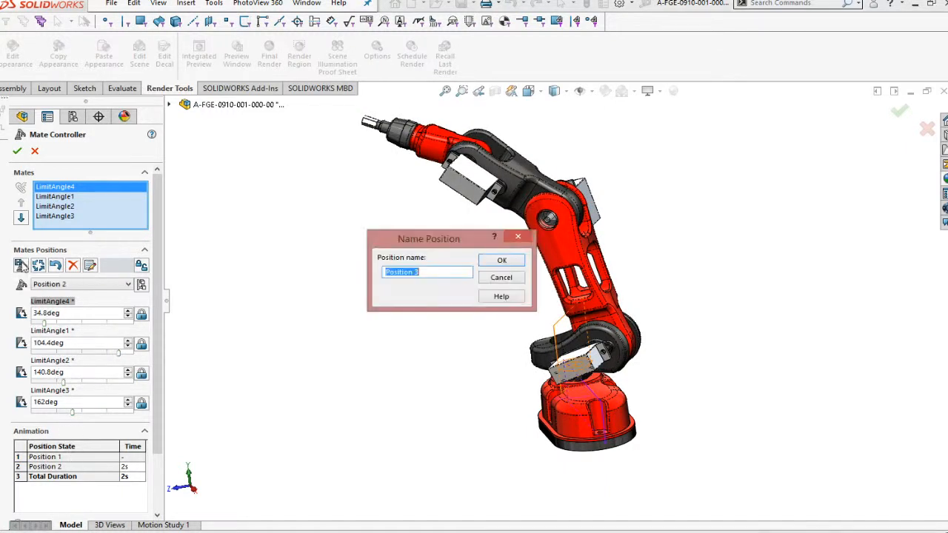
{"action": "left_click", "coordinate": [501, 261]}
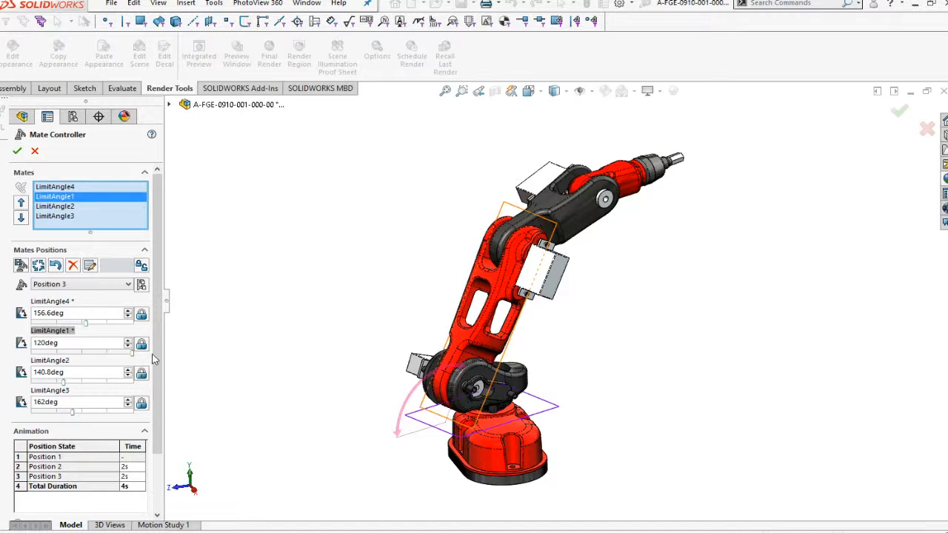
- Swing the arm down and add the lowered pose as Position 4
{"action": "left_click_drag", "start_coordinate": [86, 343], "coordinate": [74, 343]}
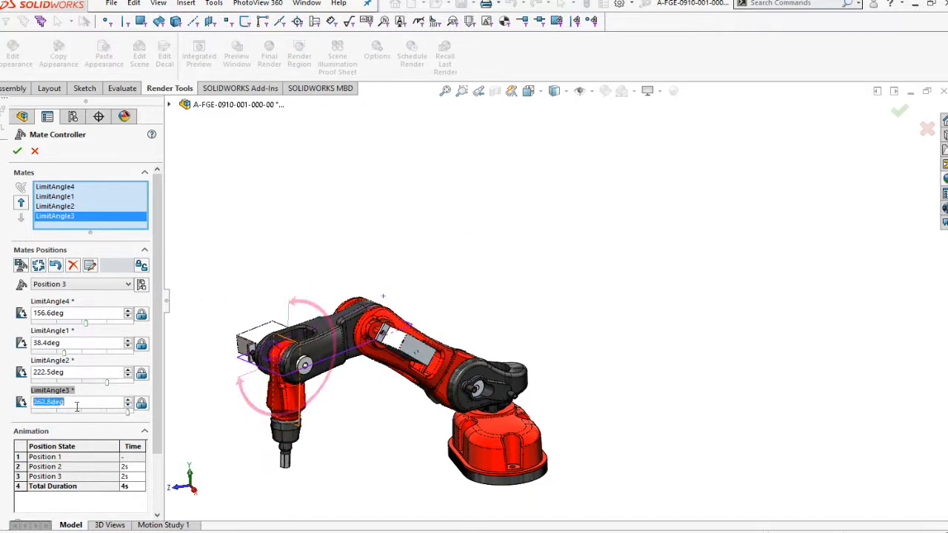
{"action": "left_click", "coordinate": [21, 265]}
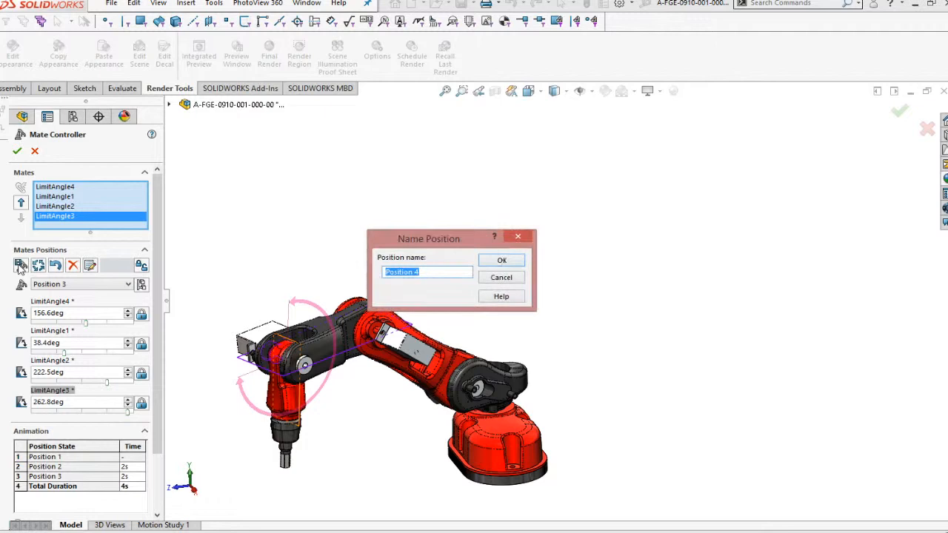
{"action": "left_click", "coordinate": [500, 261]}
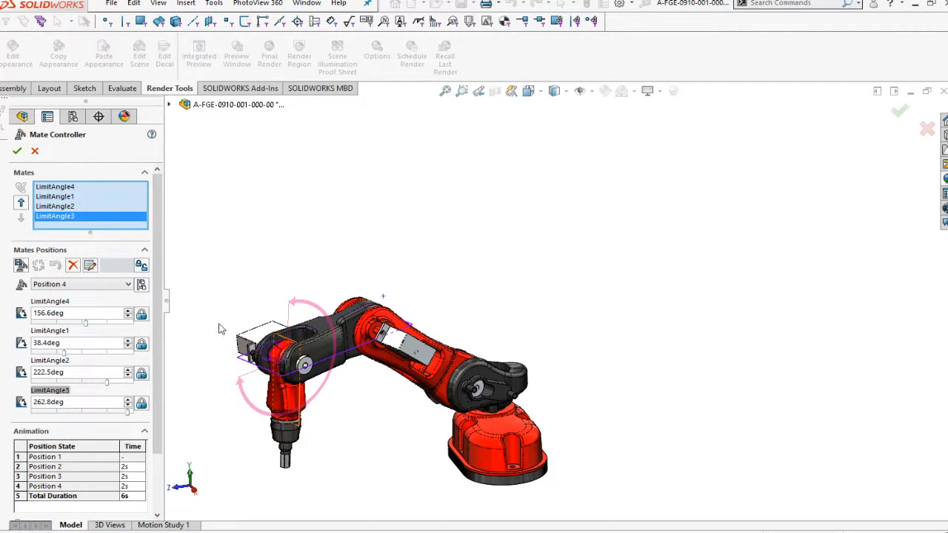
{"action": "mouse_move", "coordinate": [66, 357]}
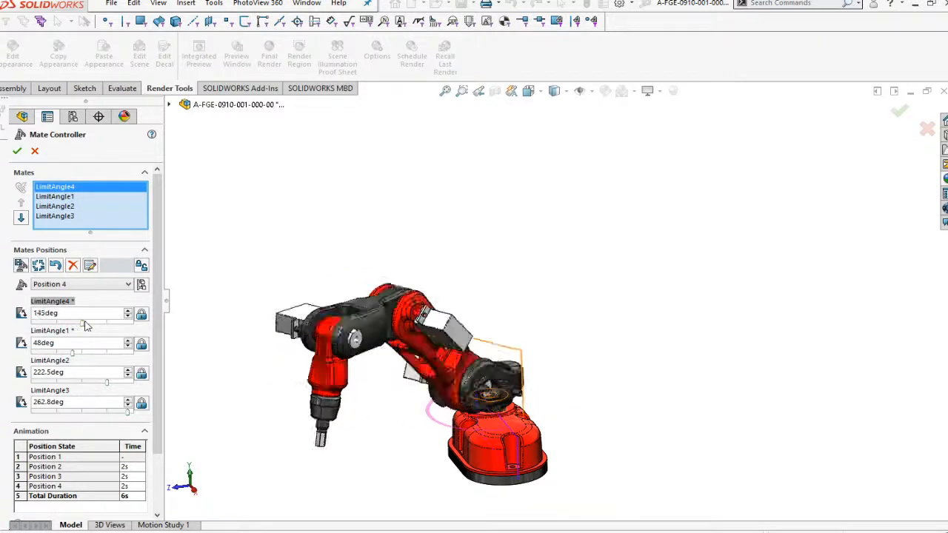
- Rotate the arm, set LimitAngle3 to 244.8deg and add the pose as Position 5
{"action": "left_click_drag", "start_coordinate": [86, 328], "coordinate": [132, 327]}
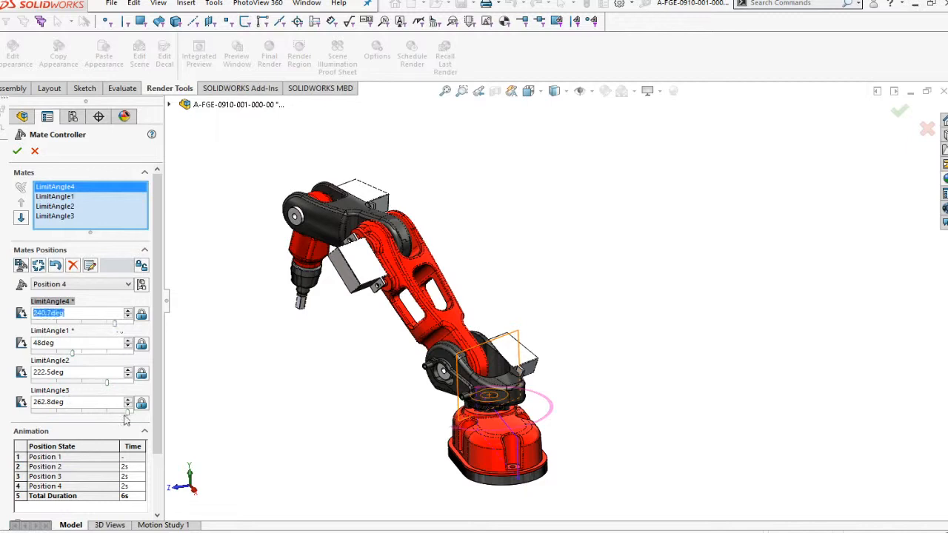
{"action": "left_click", "coordinate": [55, 216]}
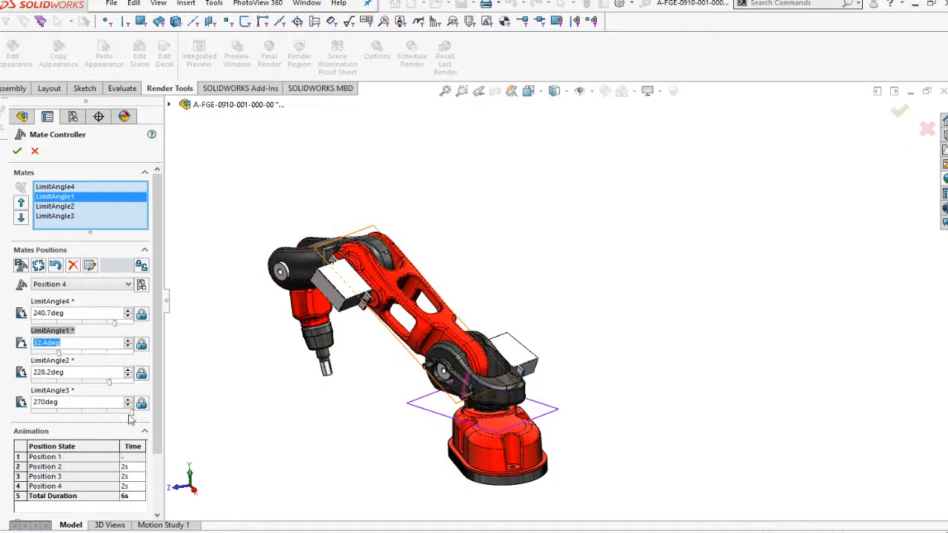
{"action": "left_click", "coordinate": [53, 216]}
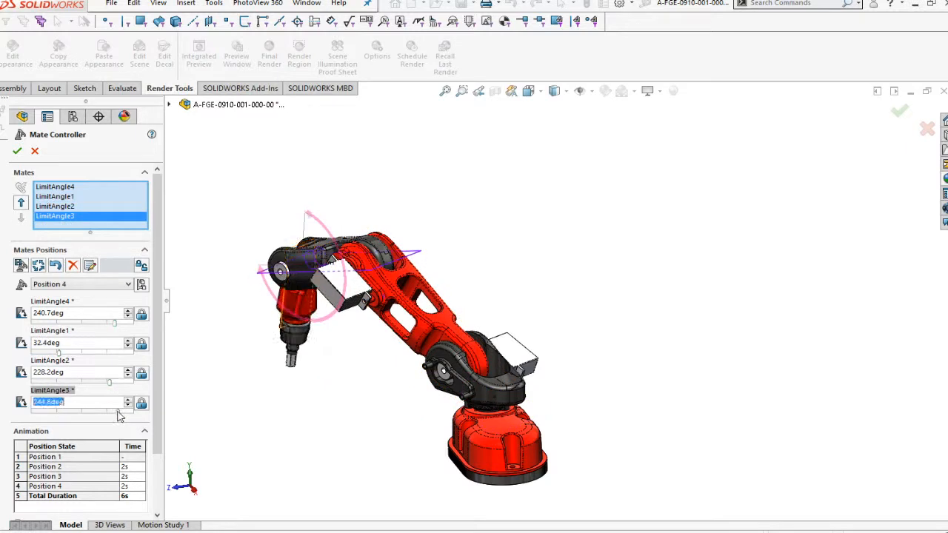
{"action": "left_click", "coordinate": [21, 265]}
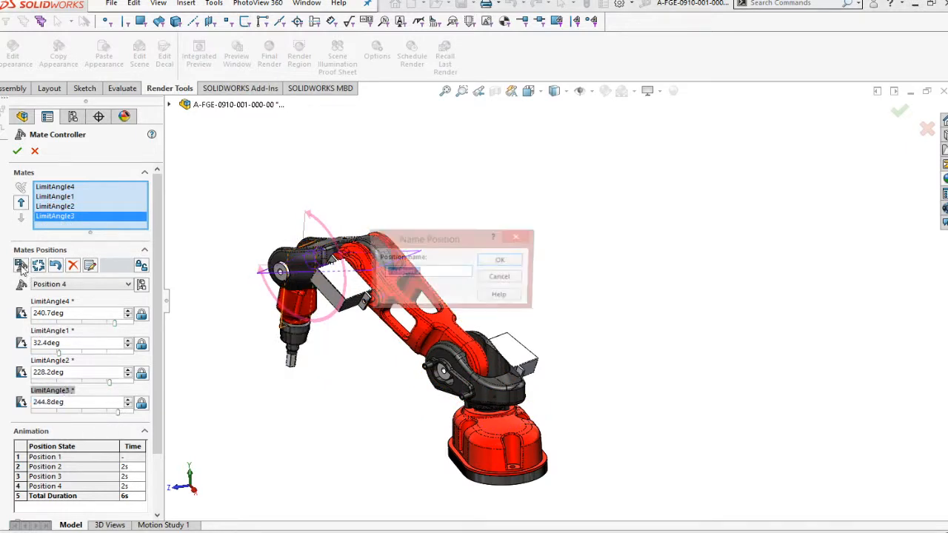
{"action": "left_click", "coordinate": [499, 261]}
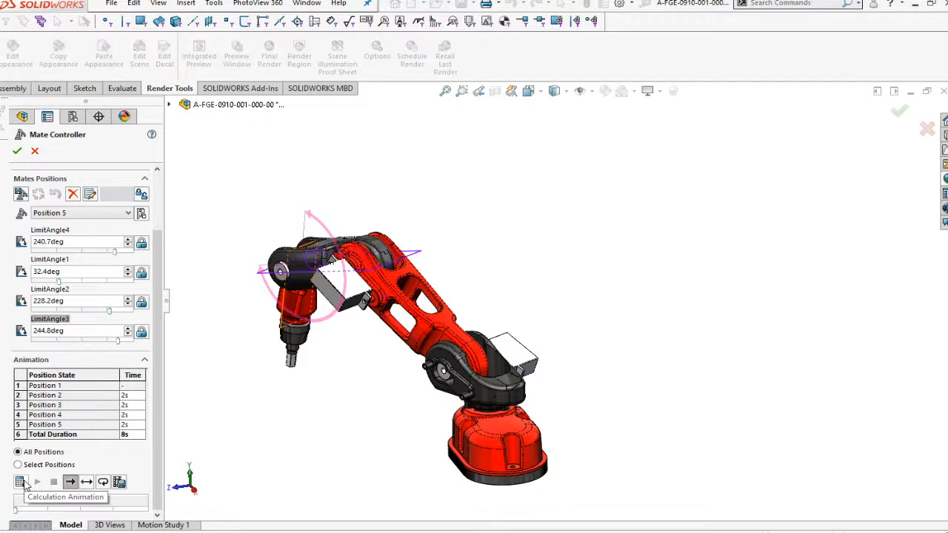
{"action": "mouse_move", "coordinate": [118, 483]}
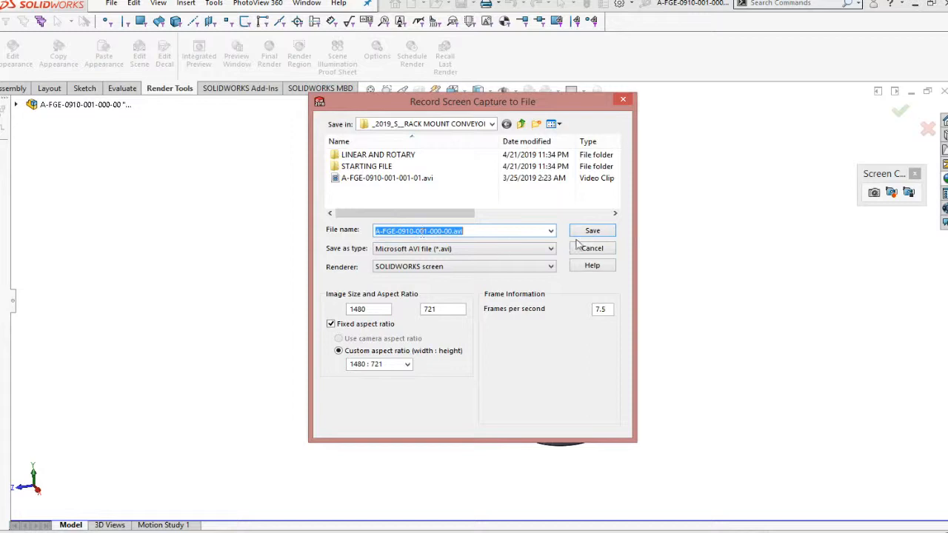
- Save the screen capture as a Microsoft AVI file and confirm the video compression settings
{"action": "left_click", "coordinate": [592, 231]}
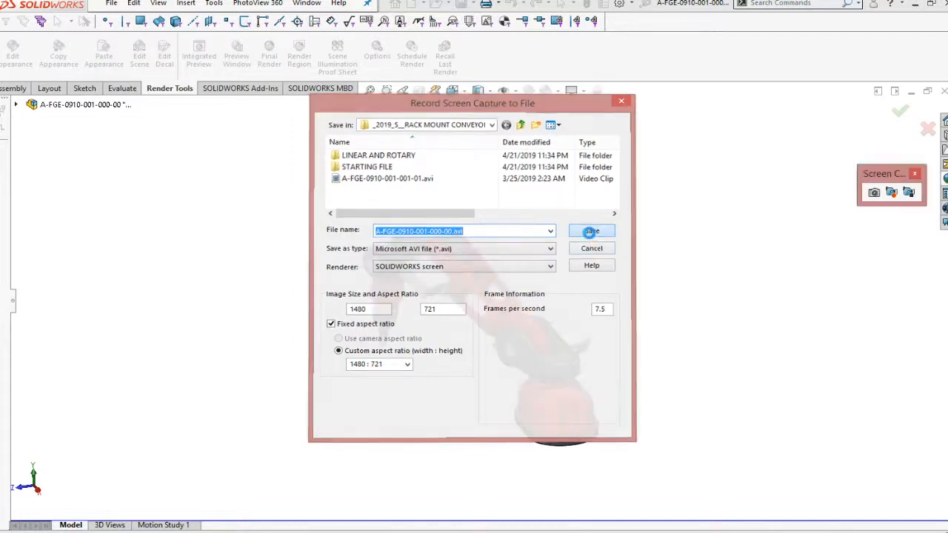
{"action": "left_click", "coordinate": [591, 231]}
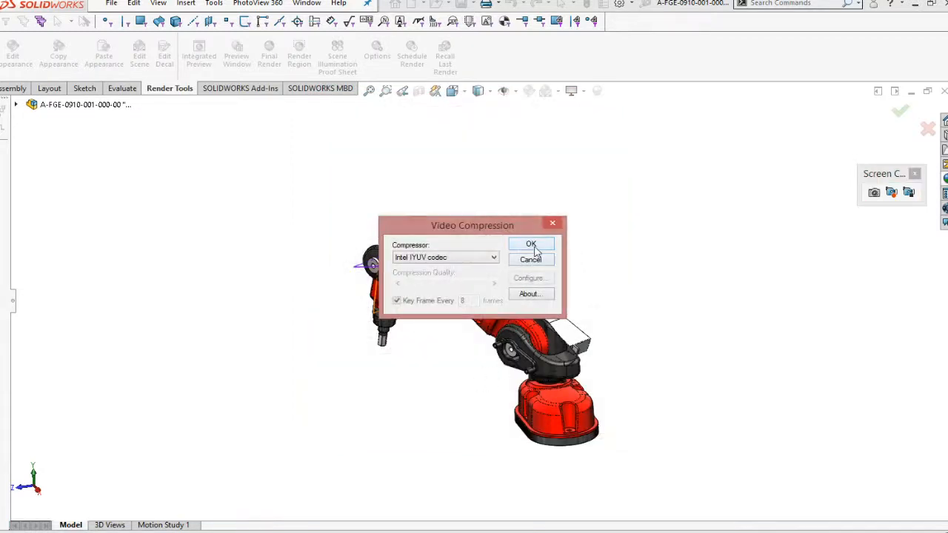
{"action": "left_click", "coordinate": [531, 245]}
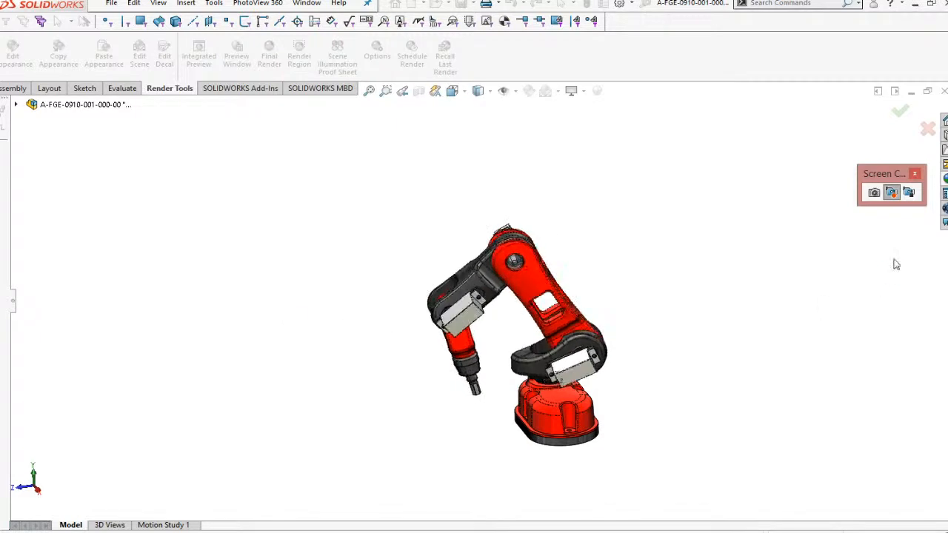
{"action": "mouse_move", "coordinate": [892, 193]}
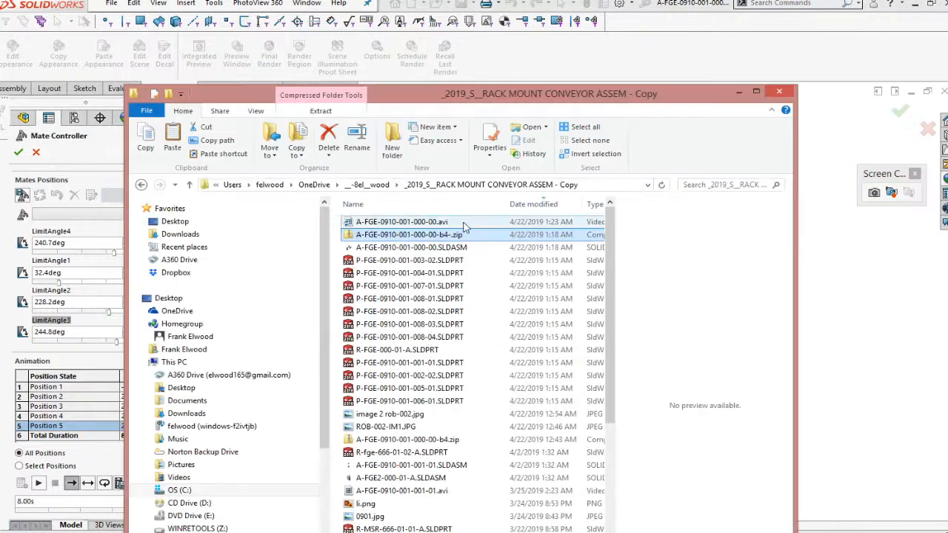
- Play the recorded robot arm AVI in the media player, then minimize the player
{"action": "double_click", "coordinate": [401, 222]}
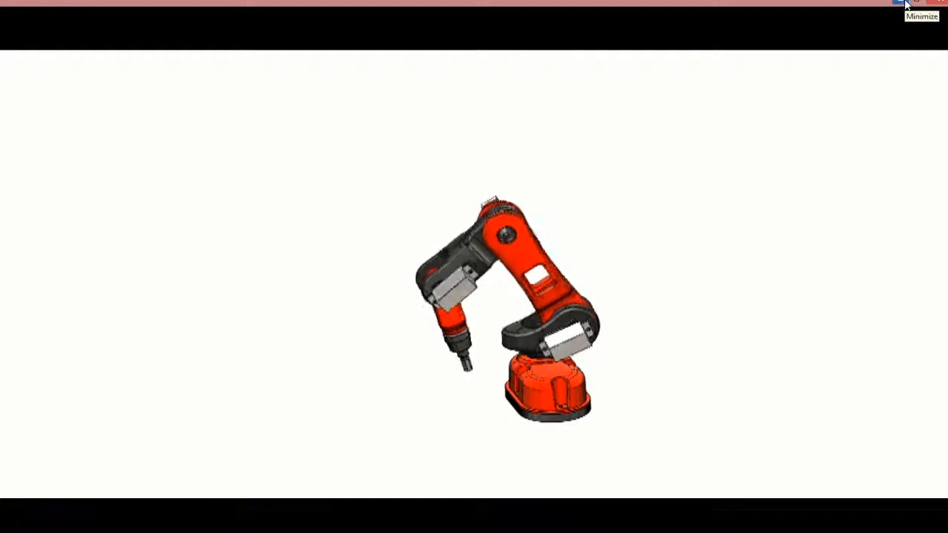
{"action": "left_click", "coordinate": [904, 6]}
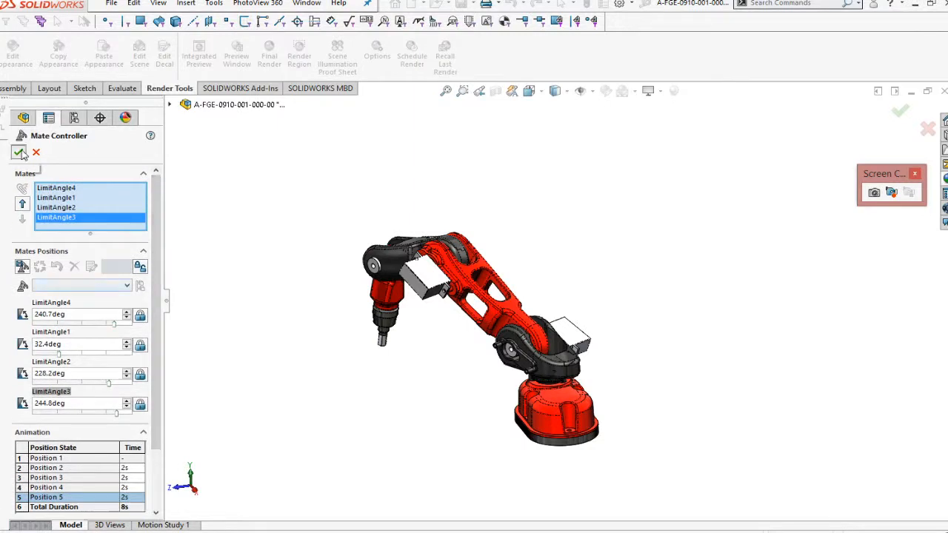
- Close the Mate Controller with OK and reopen a fresh one from Insert
{"action": "left_click", "coordinate": [213, 3]}
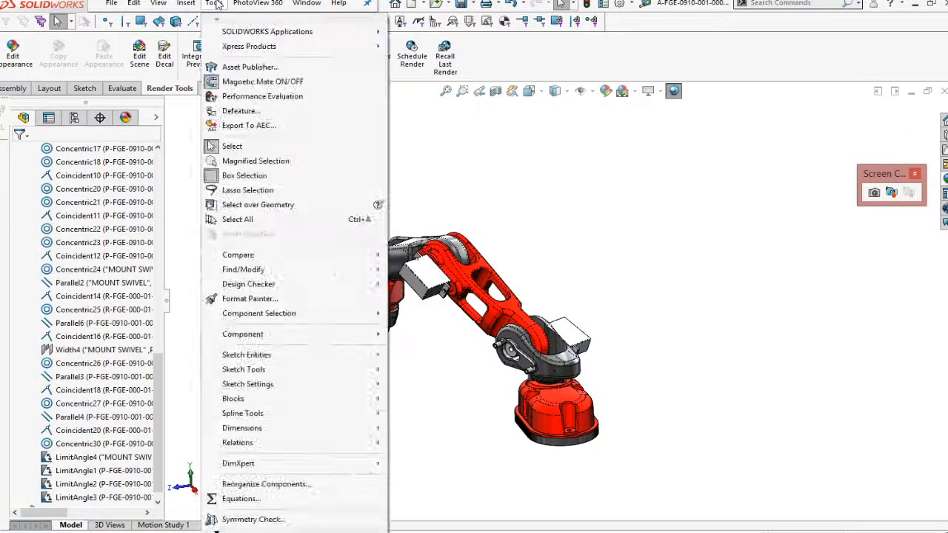
{"action": "left_click", "coordinate": [186, 3]}
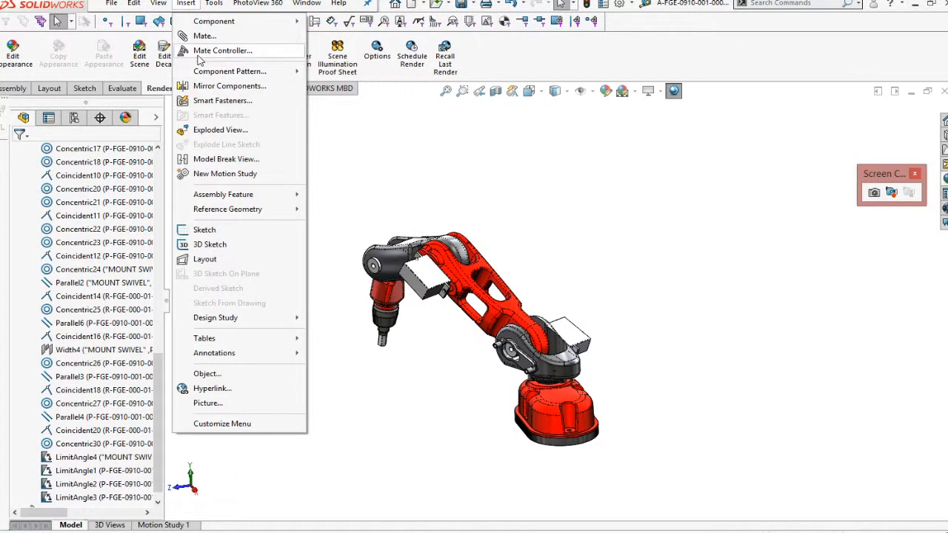
{"action": "left_click", "coordinate": [222, 50]}
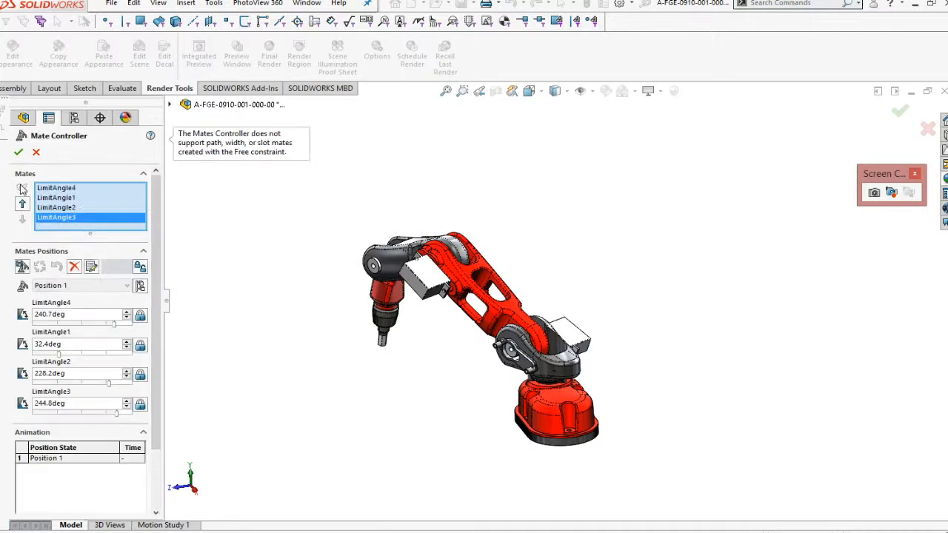
{"action": "mouse_move", "coordinate": [136, 294]}
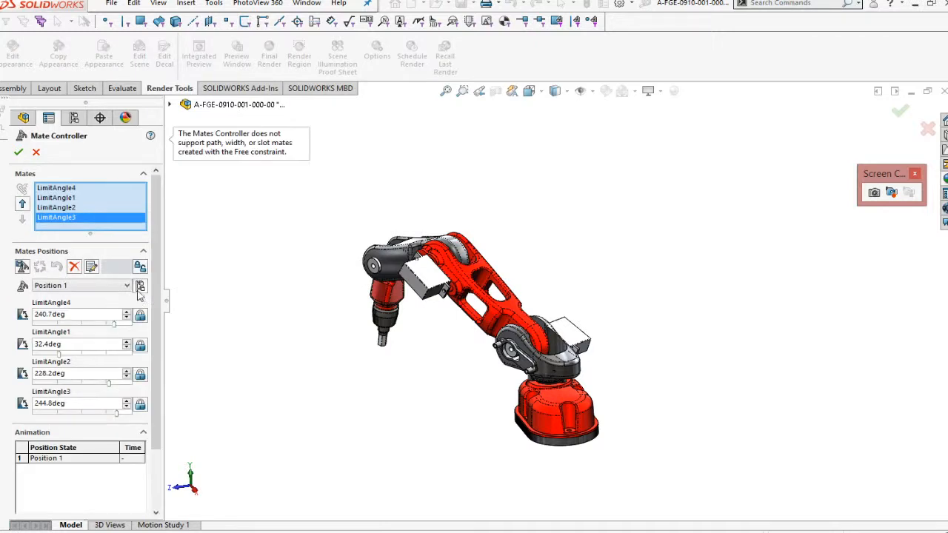
{"action": "mouse_move", "coordinate": [140, 288]}
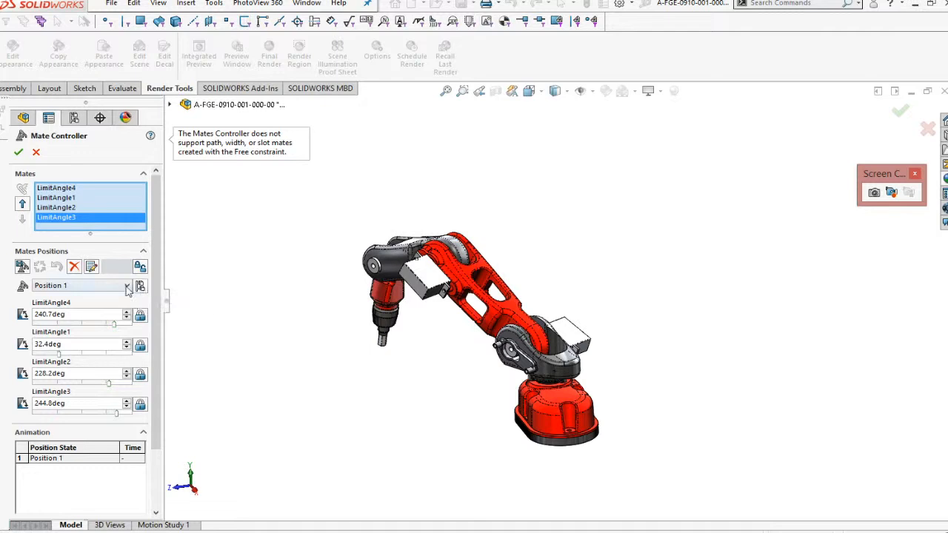
- Add the current pose as configuration Mate Controller Position 1 and check the Position list
{"action": "left_click", "coordinate": [125, 284]}
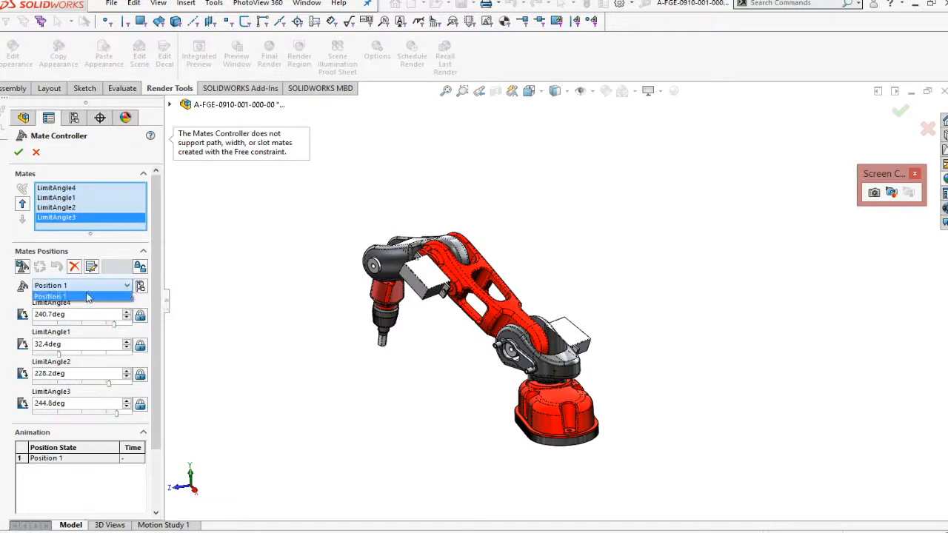
{"action": "mouse_move", "coordinate": [122, 323]}
{"action": "type", "text": "270"}
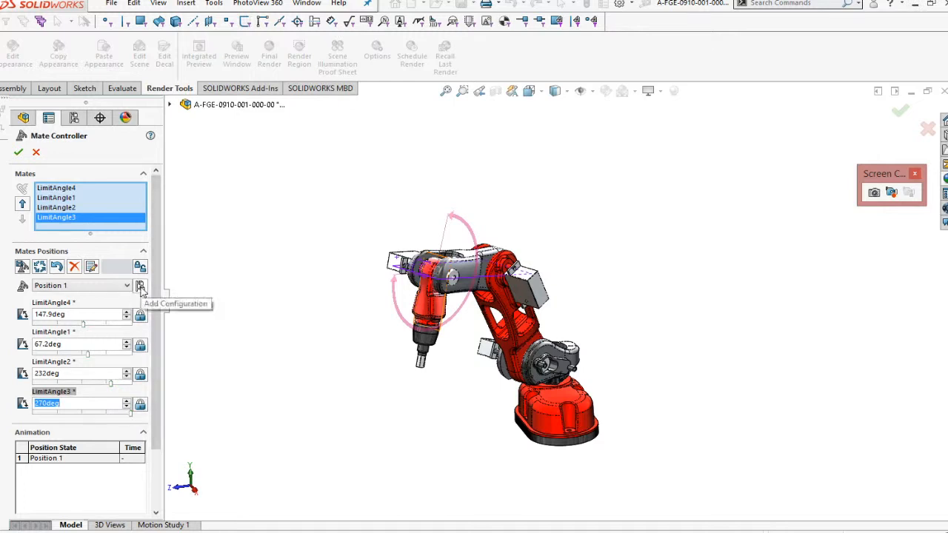
{"action": "left_click", "coordinate": [140, 286]}
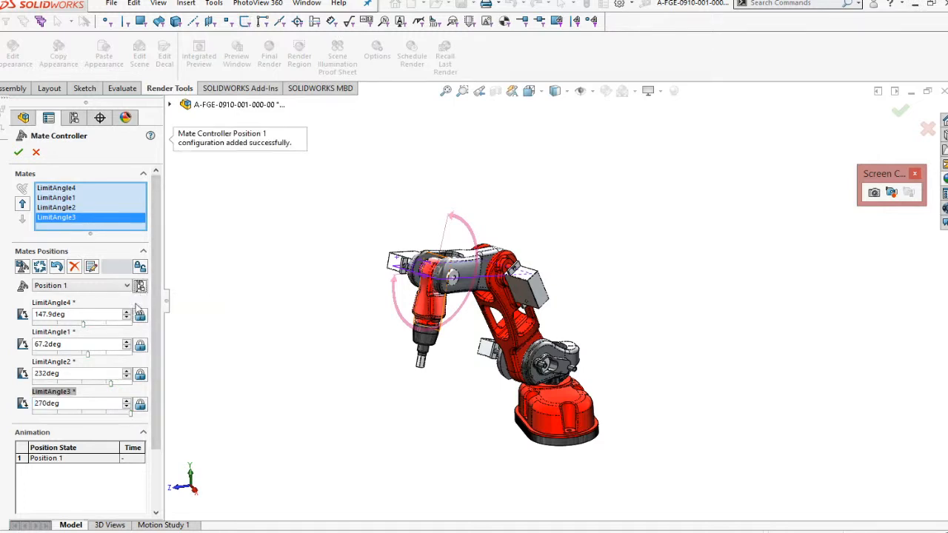
{"action": "left_click", "coordinate": [126, 286]}
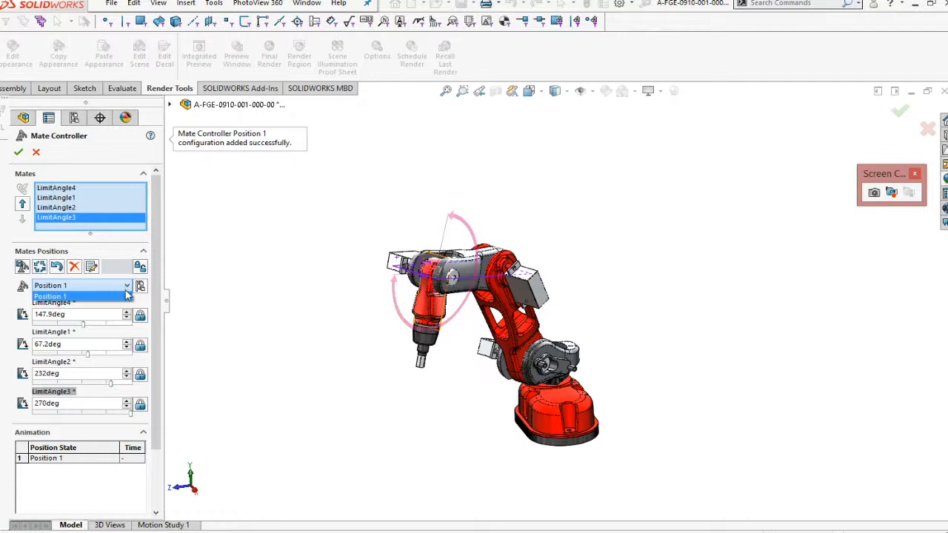
{"action": "left_click", "coordinate": [51, 297]}
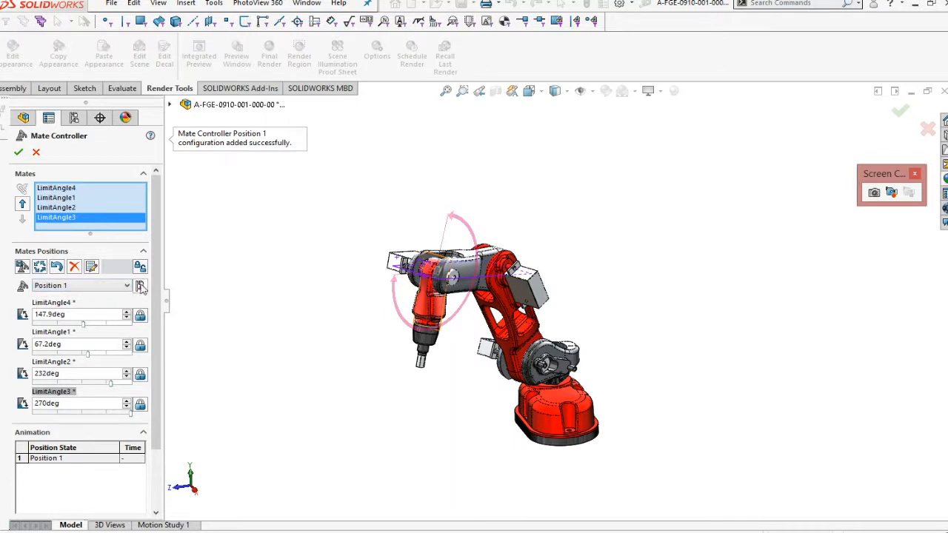
{"action": "mouse_move", "coordinate": [141, 286]}
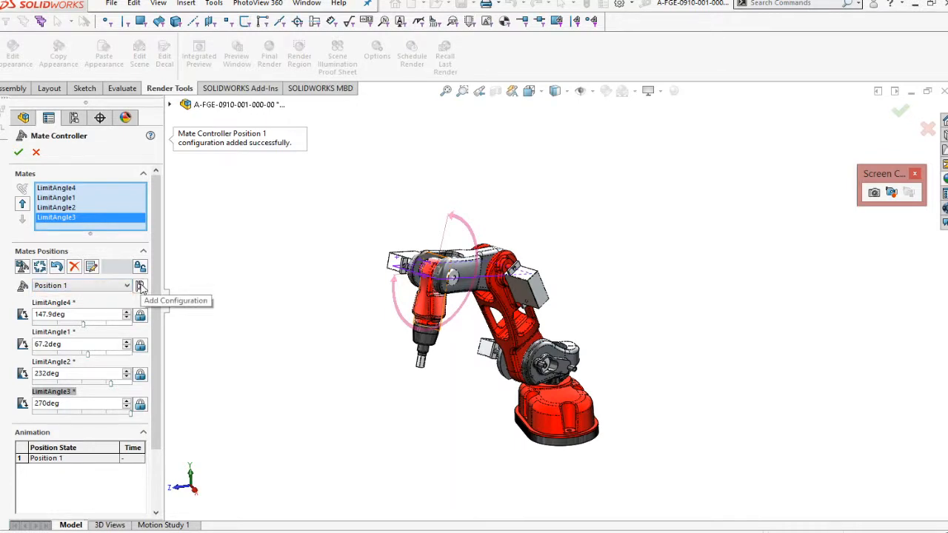
{"action": "mouse_move", "coordinate": [88, 326]}
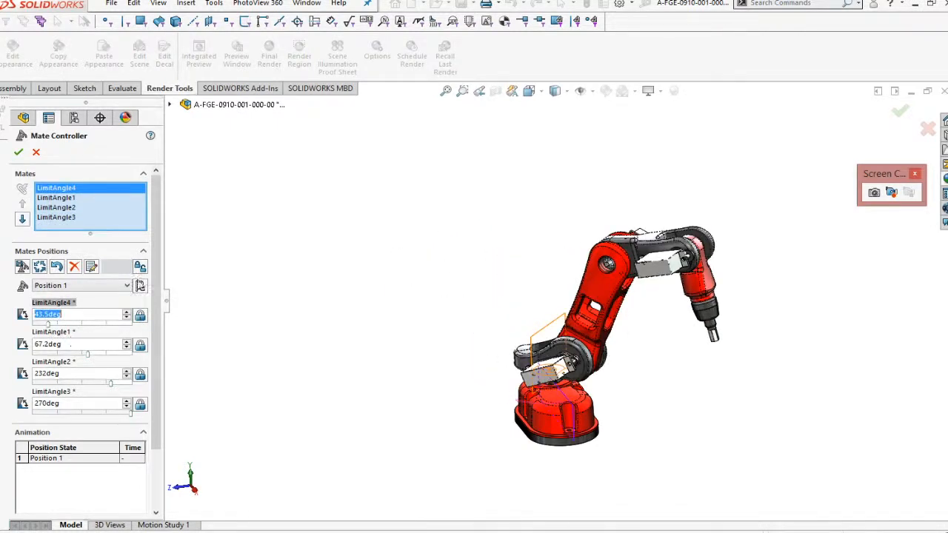
- Add the changed pose as configuration Mate Controller Position 2
{"action": "left_click", "coordinate": [139, 284]}
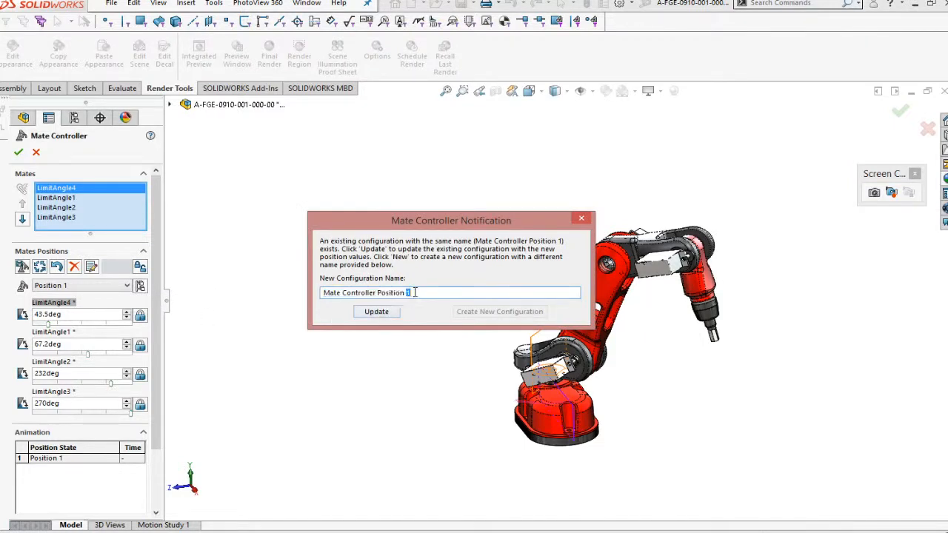
{"action": "type", "text": "2"}
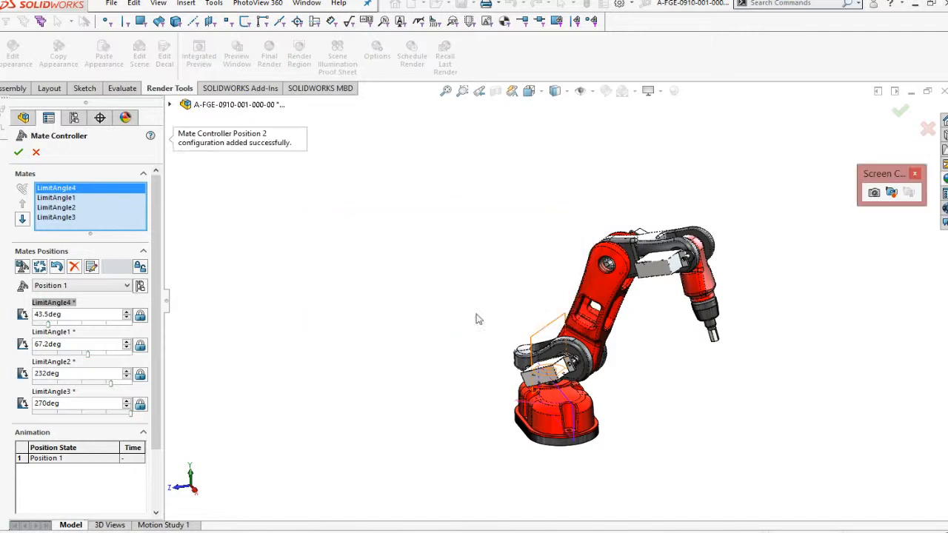
{"action": "mouse_move", "coordinate": [80, 335]}
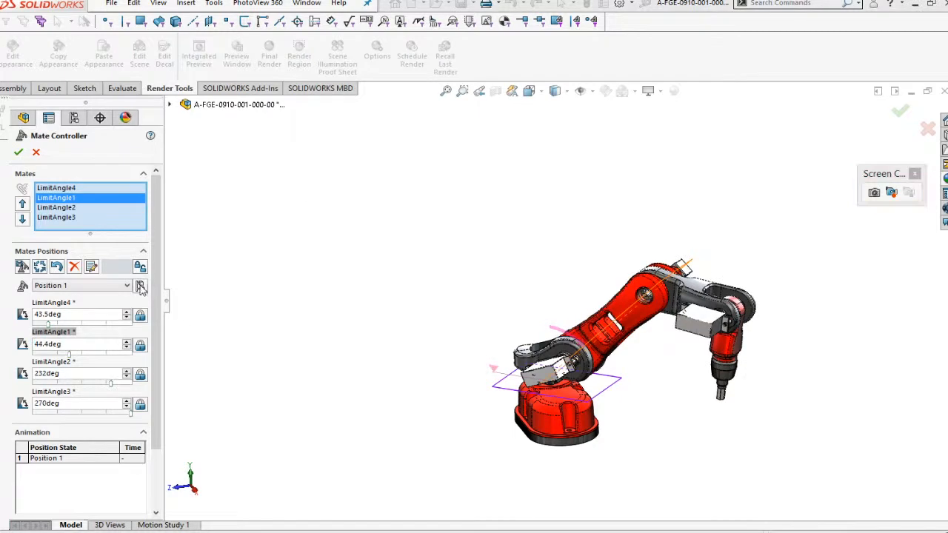
- Add the adjusted pose as configuration Mate Controller Position 3 and create it
{"action": "left_click", "coordinate": [140, 288]}
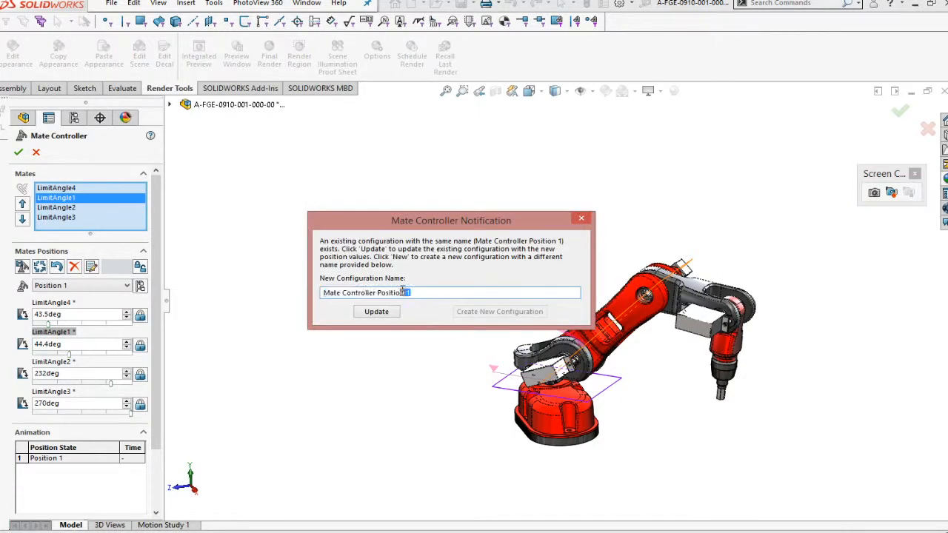
{"action": "type", "text": "3"}
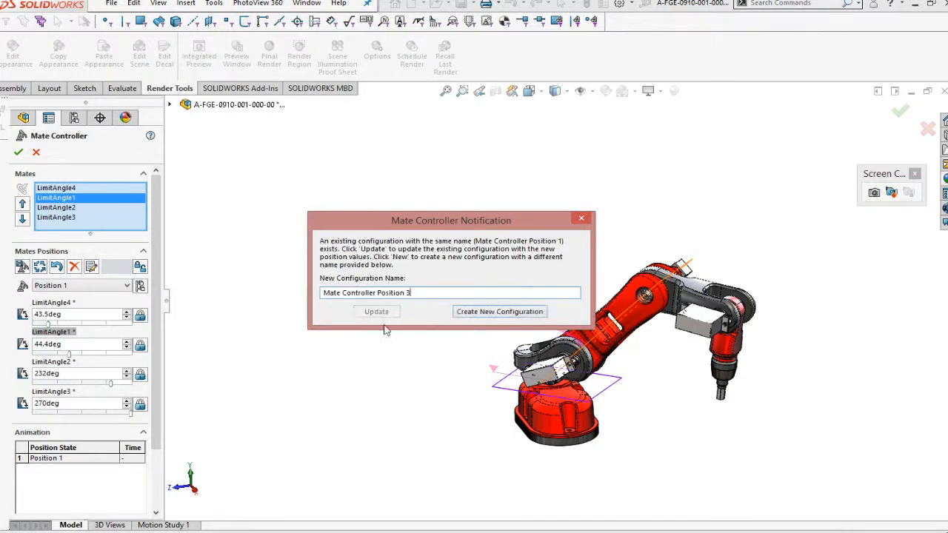
{"action": "left_click", "coordinate": [499, 311]}
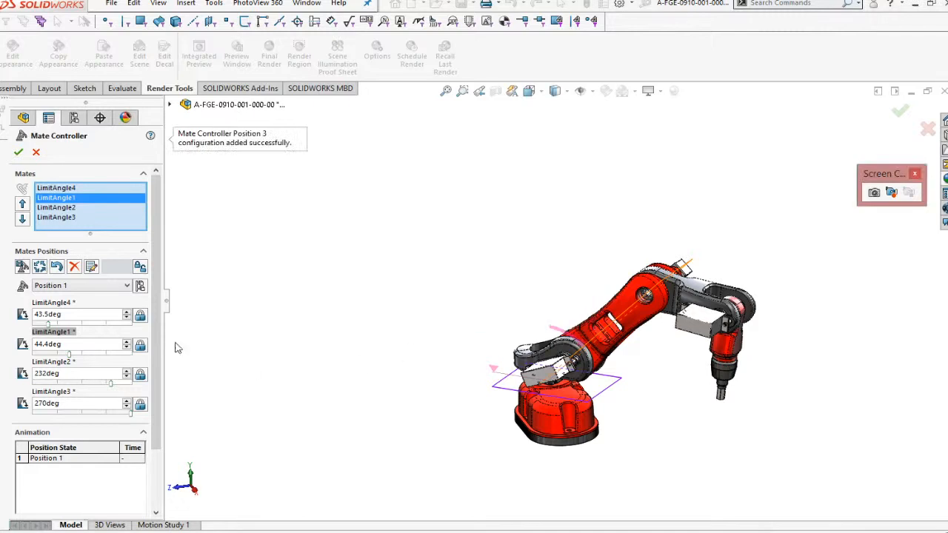
{"action": "mouse_move", "coordinate": [111, 388]}
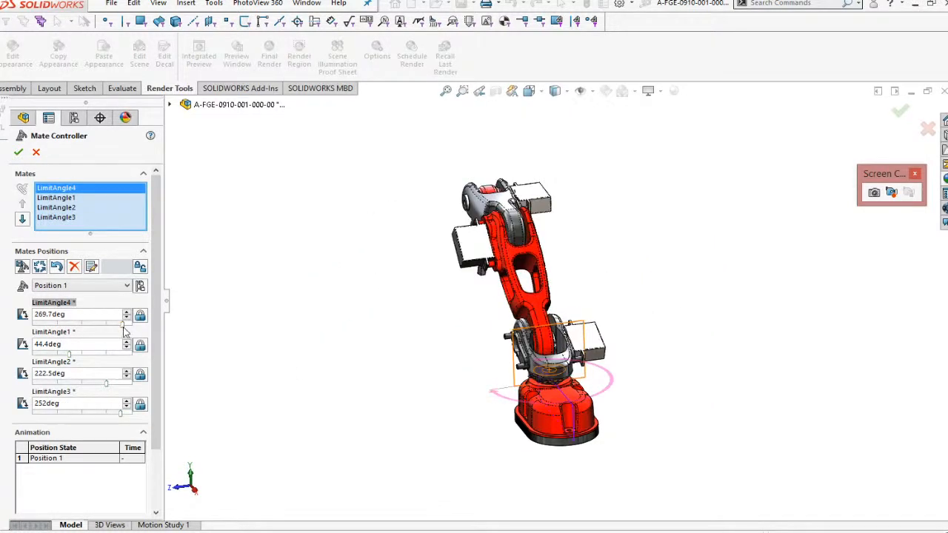
- Drag the arm to a new pose, save it as configuration Mate Controller Position 4, and exit the Mate Controller
{"action": "left_click_drag", "start_coordinate": [125, 325], "coordinate": [113, 324]}
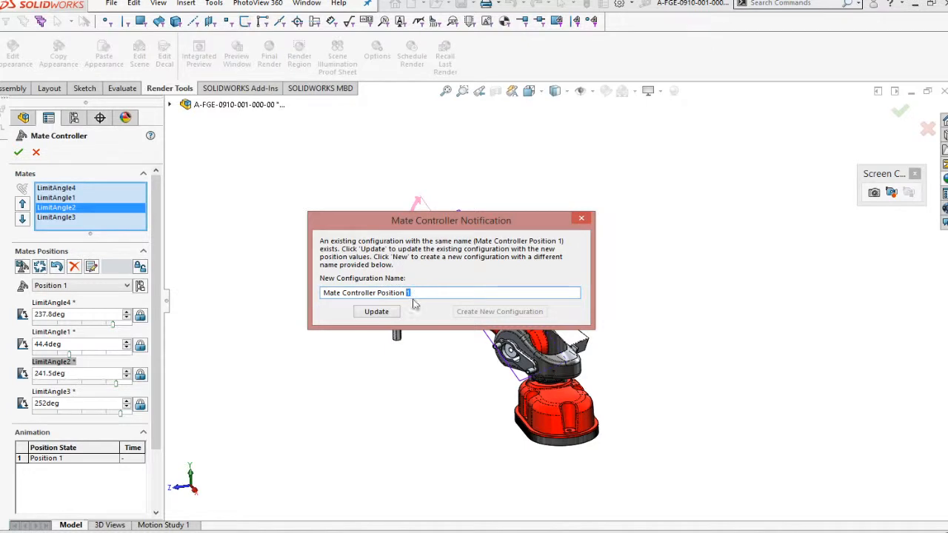
{"action": "left_click", "coordinate": [376, 311]}
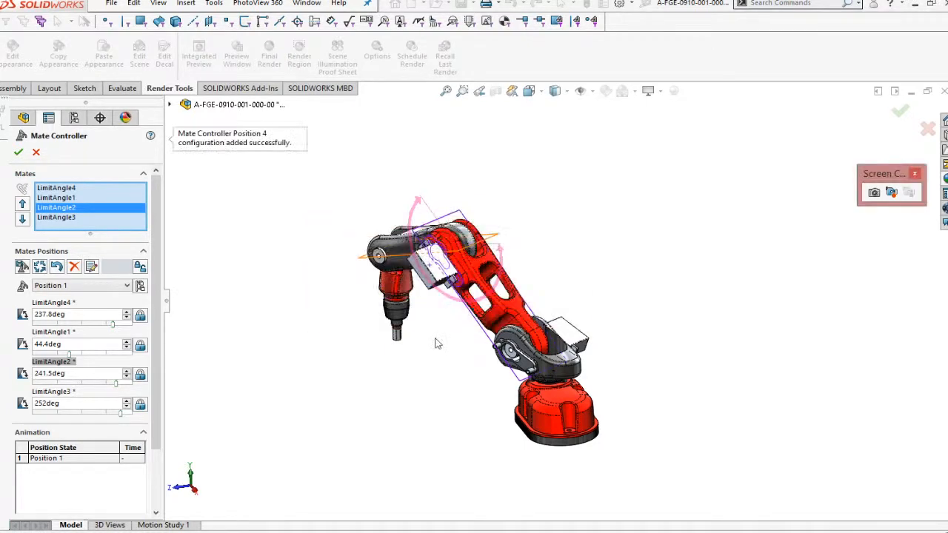
{"action": "mouse_move", "coordinate": [214, 329]}
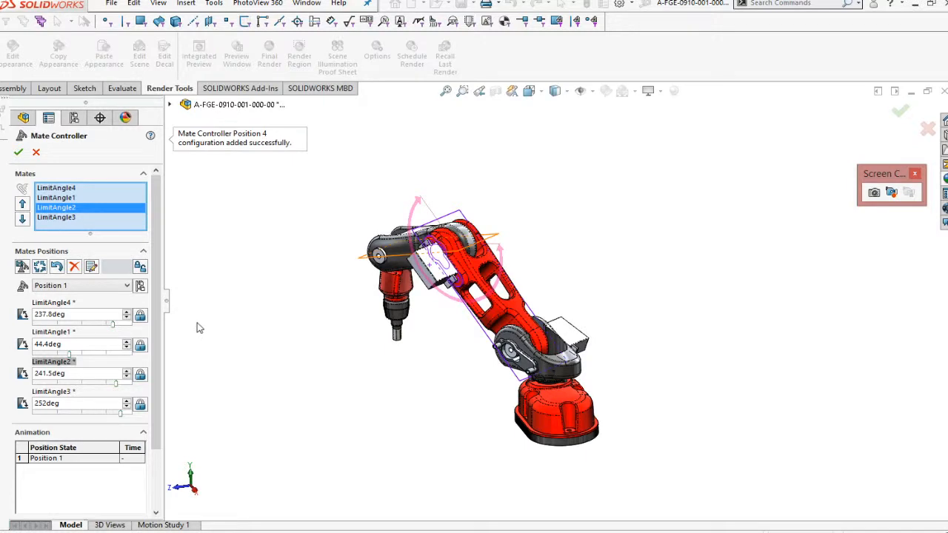
{"action": "left_click", "coordinate": [126, 286]}
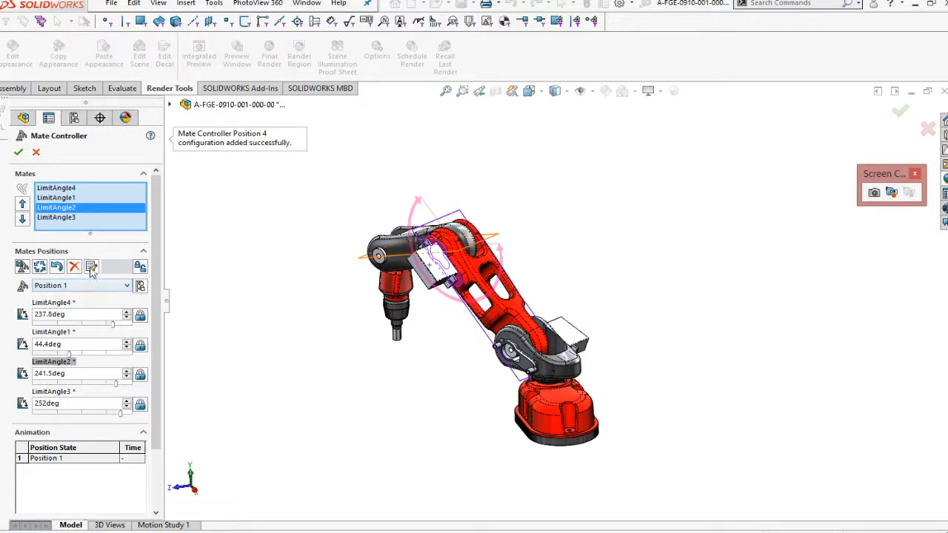
{"action": "mouse_move", "coordinate": [92, 266]}
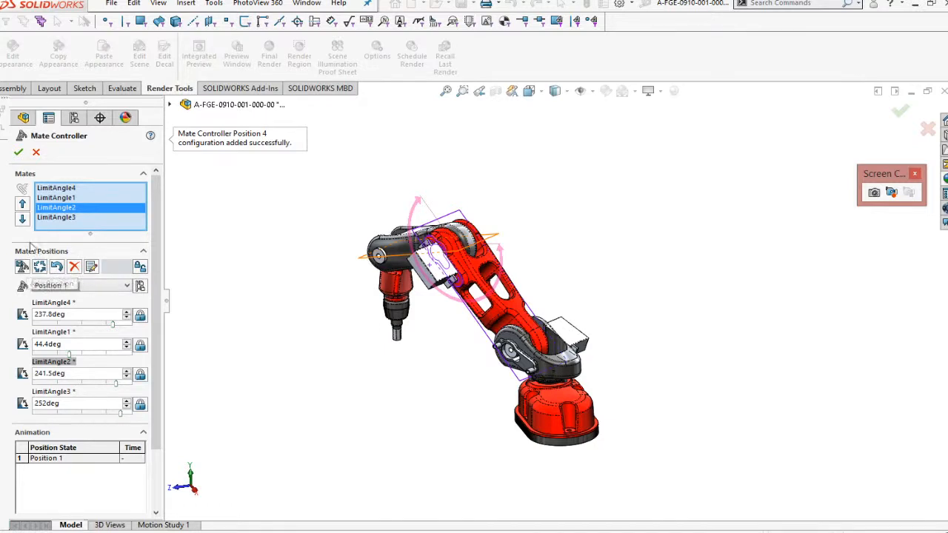
{"action": "left_click", "coordinate": [18, 151]}
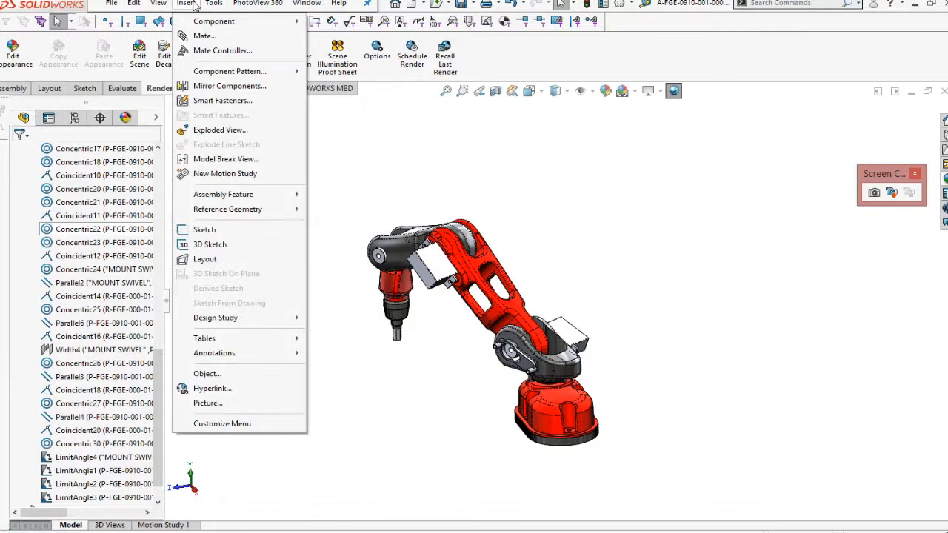
- Reopen the Mate Controller briefly, then view the ConfigurationManager listing Default and Positions 1–4
{"action": "left_click", "coordinate": [222, 50]}
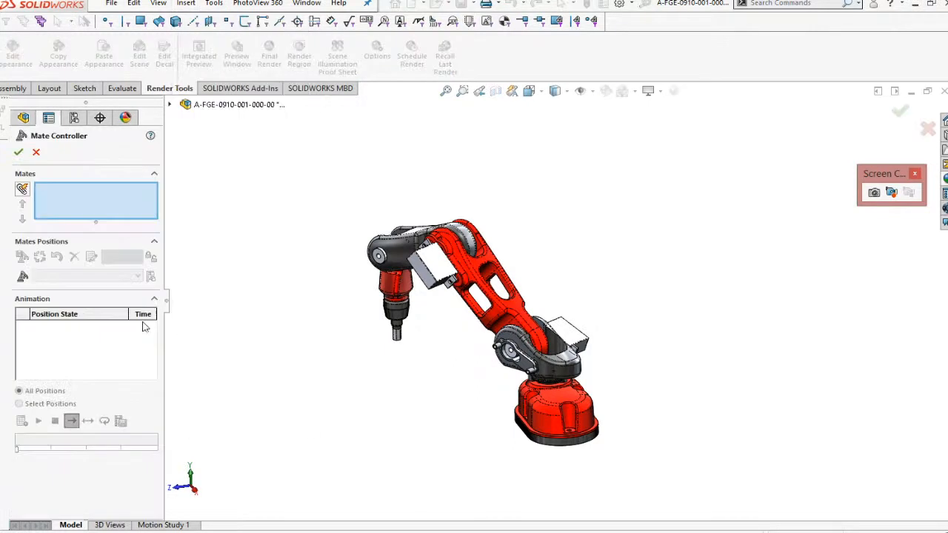
{"action": "left_click", "coordinate": [23, 189]}
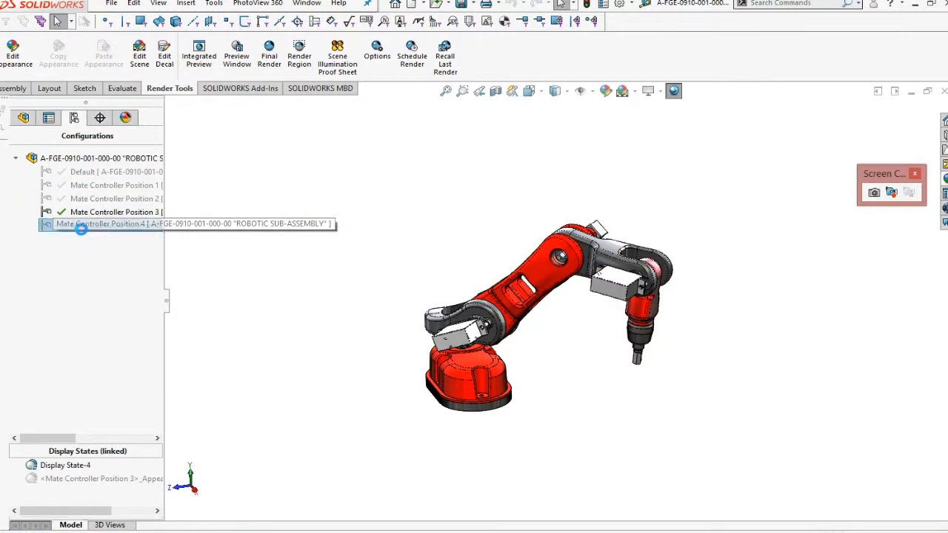
- Activate Mate Controller Position 4, then Position 1, to see the arm's pose change
{"action": "double_click", "coordinate": [115, 224]}
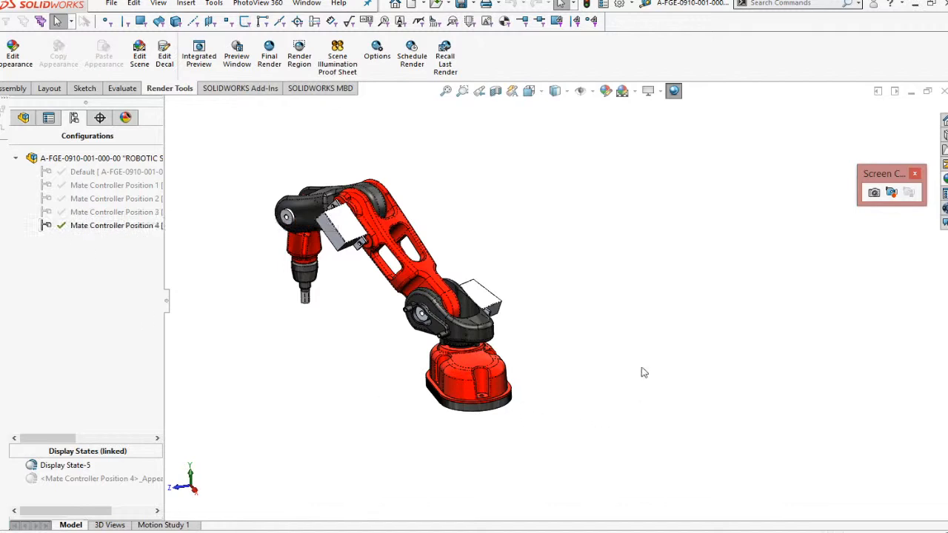
{"action": "mouse_move", "coordinate": [290, 340]}
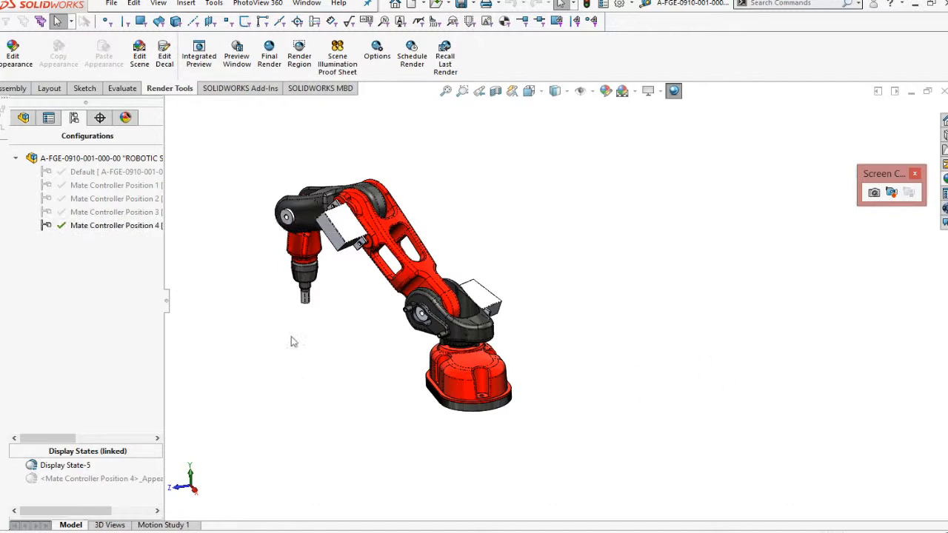
{"action": "mouse_move", "coordinate": [329, 442]}
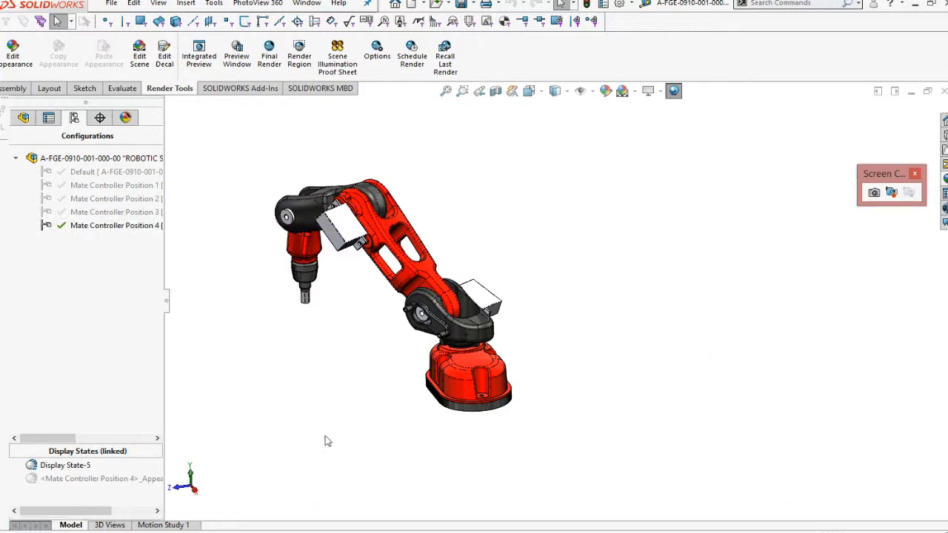
{"action": "mouse_move", "coordinate": [89, 176]}
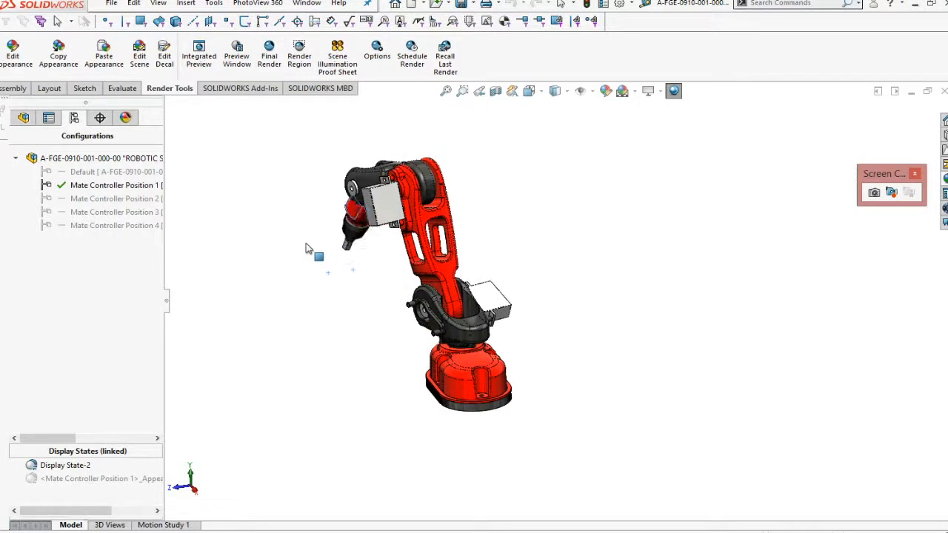
{"action": "left_click", "coordinate": [115, 198]}
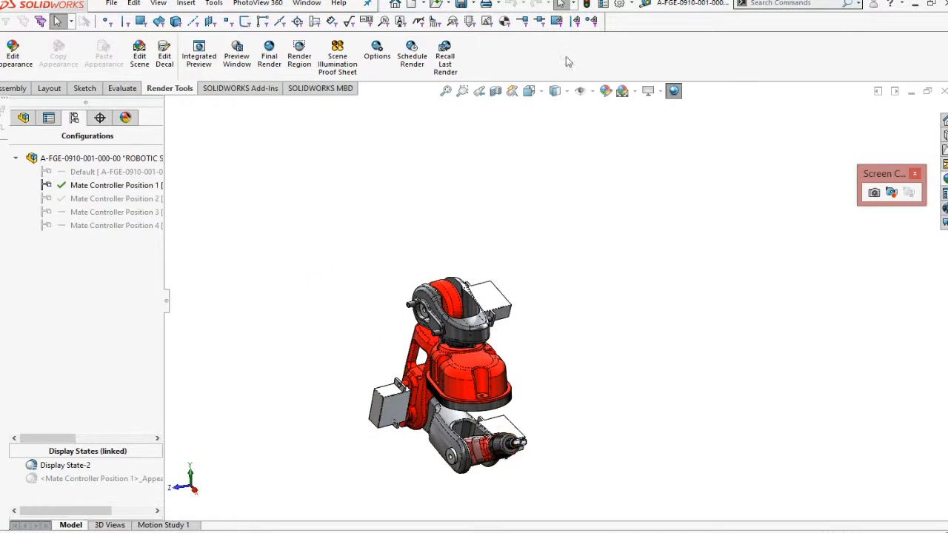
{"action": "mouse_move", "coordinate": [101, 226]}
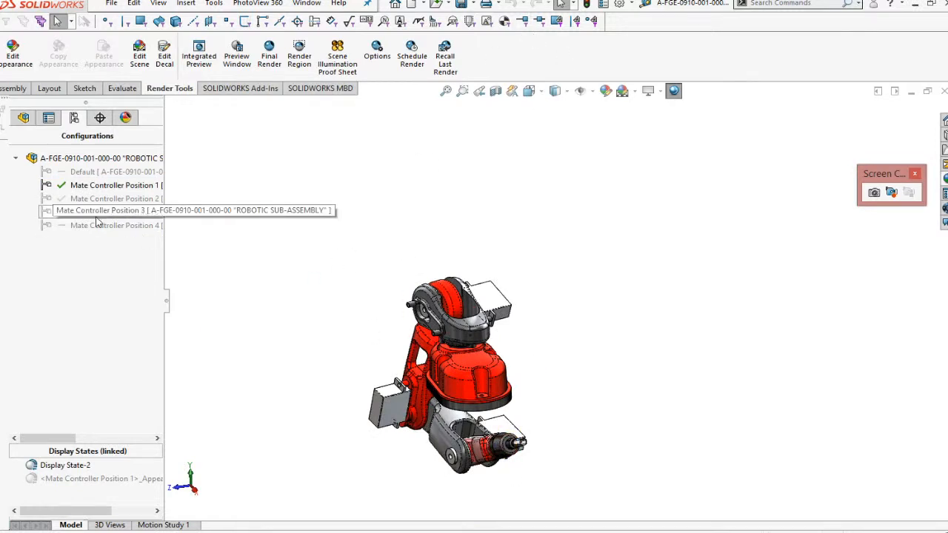
- Delete Mate Controller Positions 2 to 4, confirming Yes to All
{"action": "left_click", "coordinate": [115, 225]}
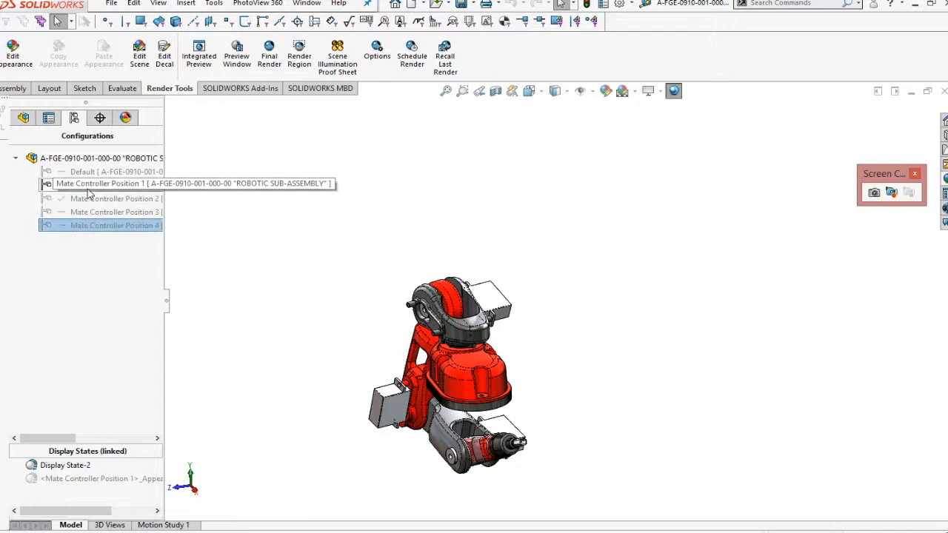
{"action": "right_click", "coordinate": [115, 185]}
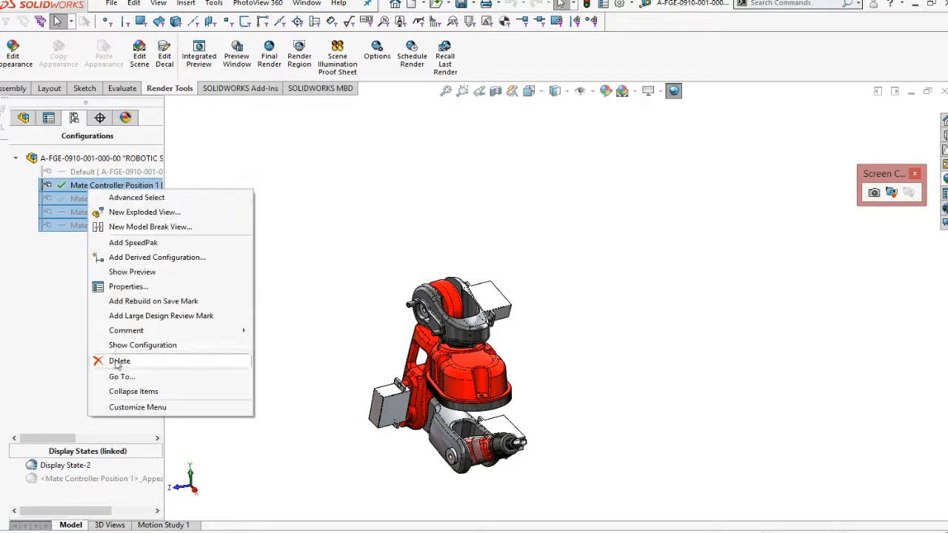
{"action": "left_click", "coordinate": [119, 362]}
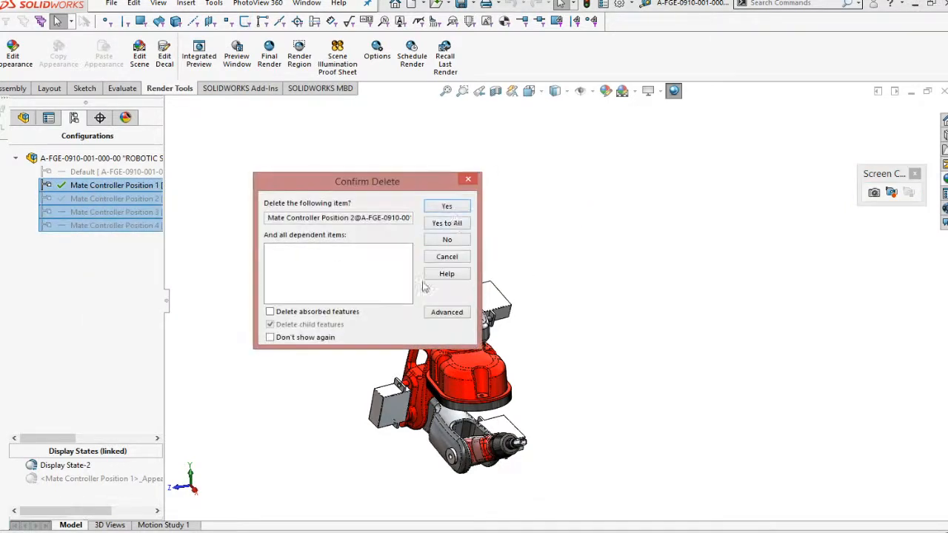
{"action": "left_click", "coordinate": [448, 222]}
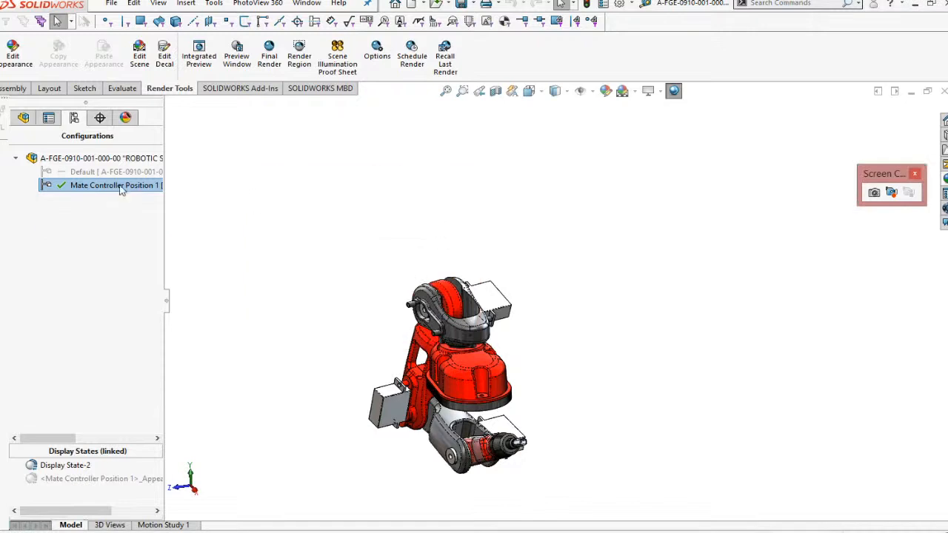
- Delete Mate Controller Position 1, leaving only the Default configuration
{"action": "right_click", "coordinate": [111, 183]}
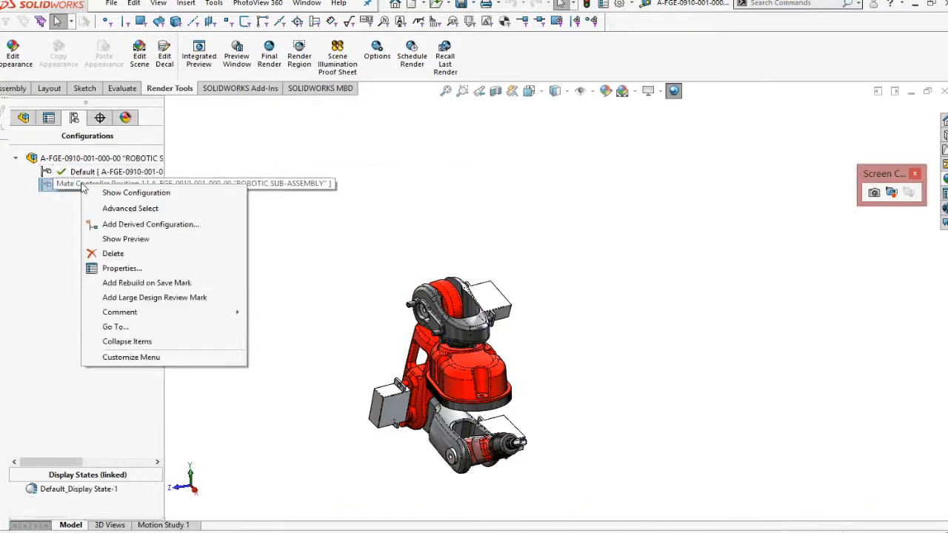
{"action": "left_click", "coordinate": [112, 253]}
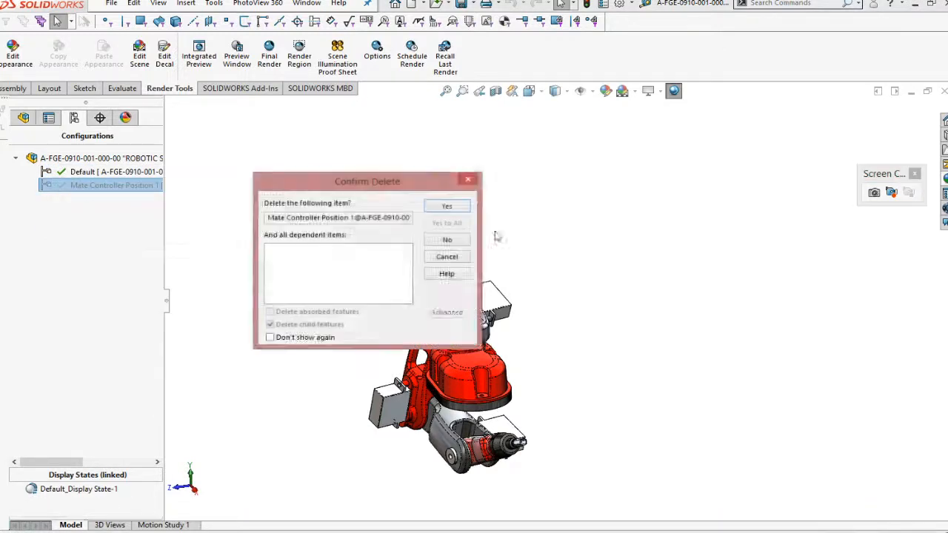
{"action": "left_click", "coordinate": [447, 206]}
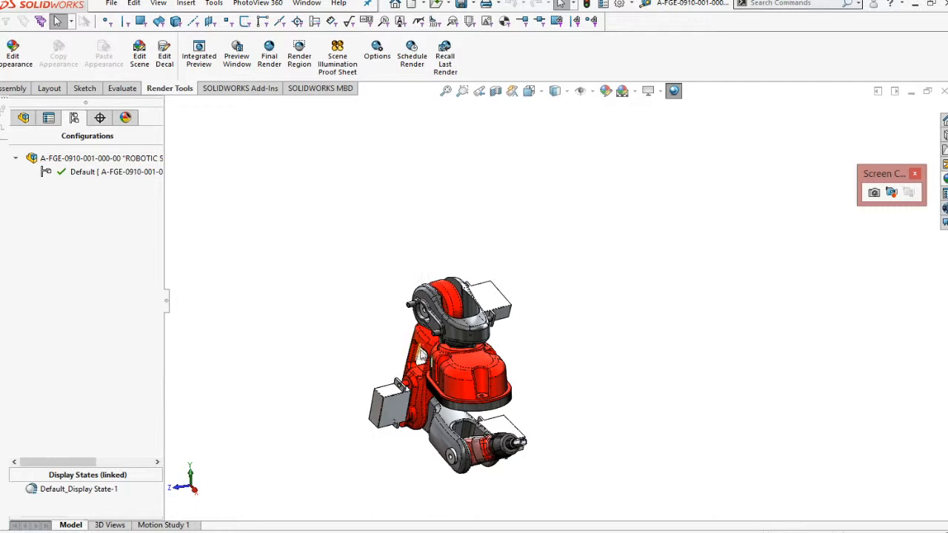
{"action": "left_click_drag", "start_coordinate": [445, 371], "coordinate": [415, 311]}
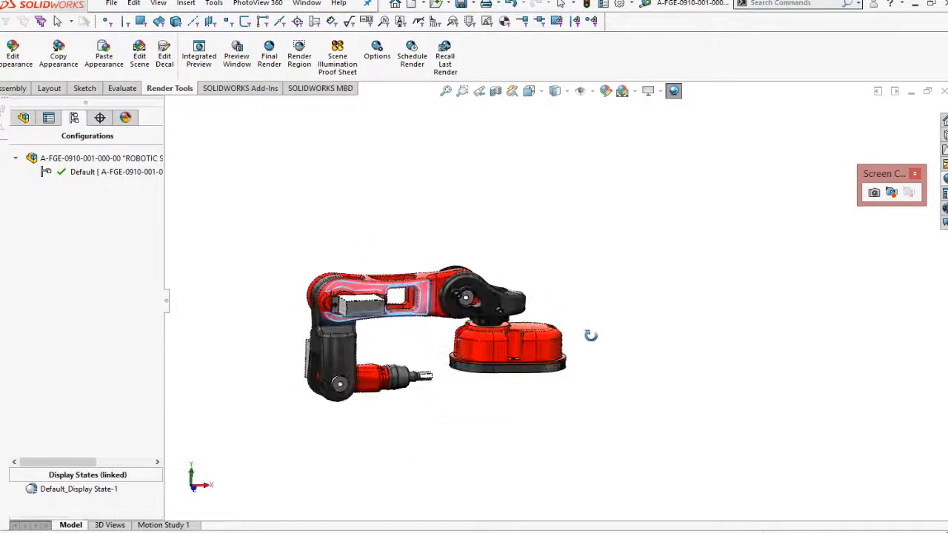
- Switch to the FeatureManager tree and expand the arm component's Mates folder to find LimitAngle1
{"action": "left_click", "coordinate": [24, 118]}
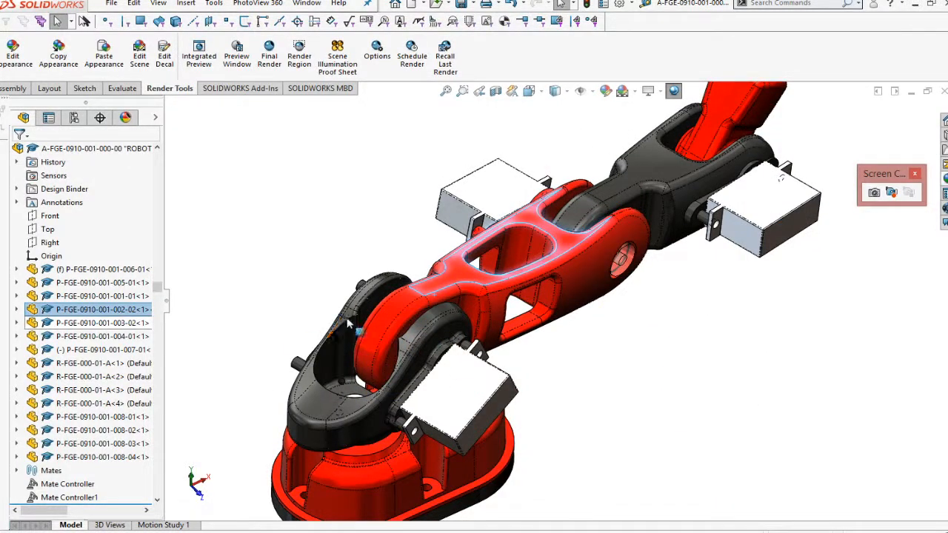
{"action": "left_click", "coordinate": [102, 296]}
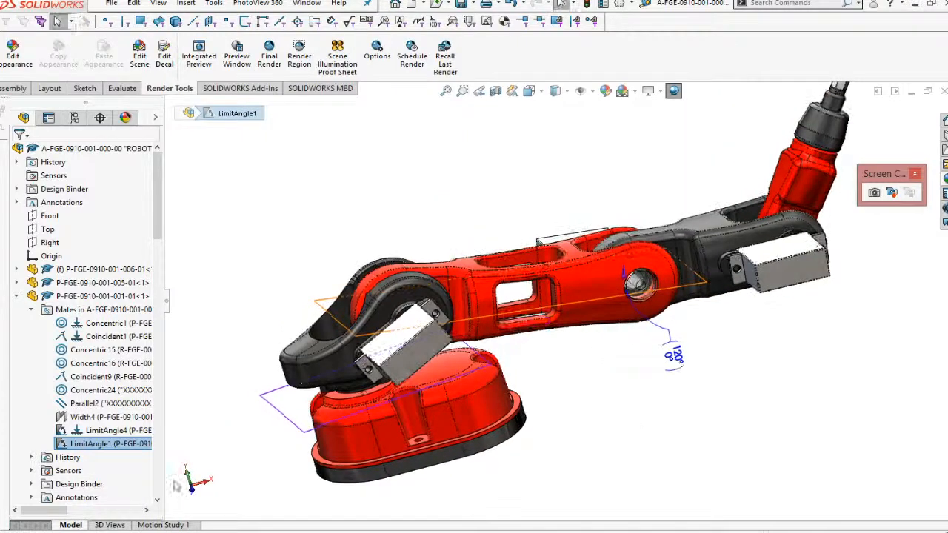
- Edit the LimitAngle1 mate between base and lower arm, adjust its angle, and accept the changes
{"action": "right_click", "coordinate": [92, 444]}
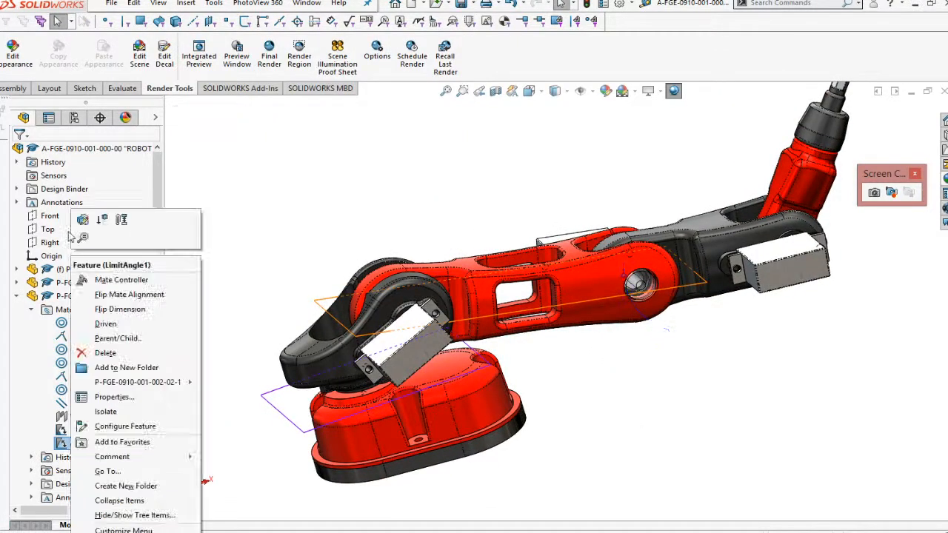
{"action": "mouse_move", "coordinate": [82, 219]}
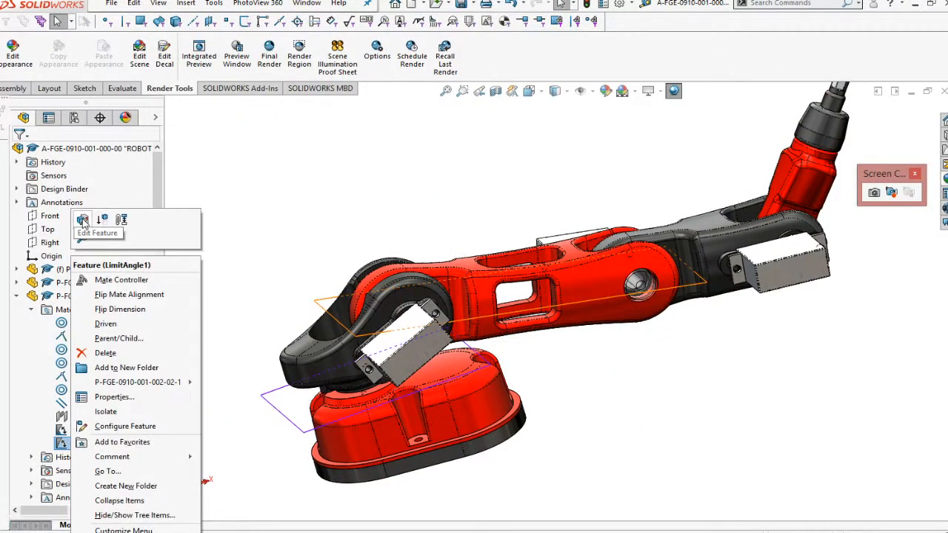
{"action": "left_click", "coordinate": [83, 220]}
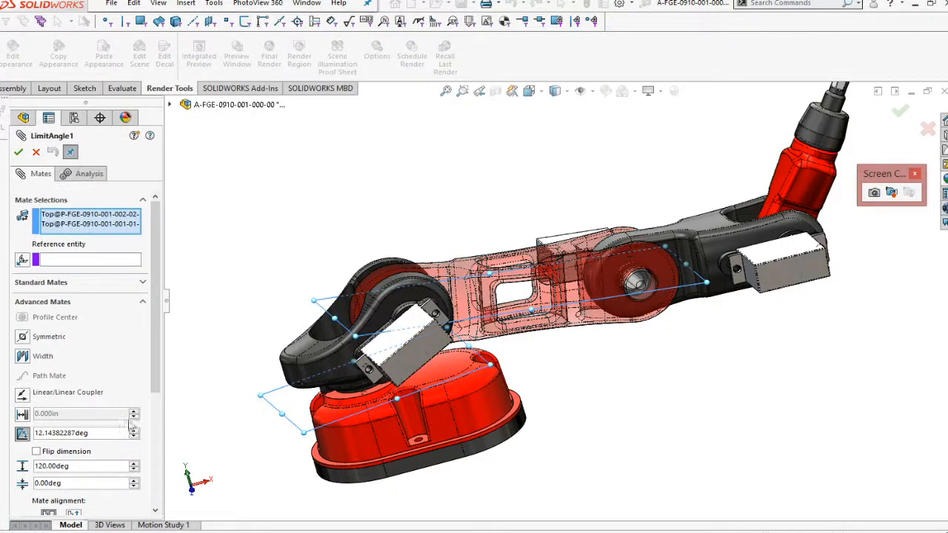
{"action": "left_click", "coordinate": [36, 450]}
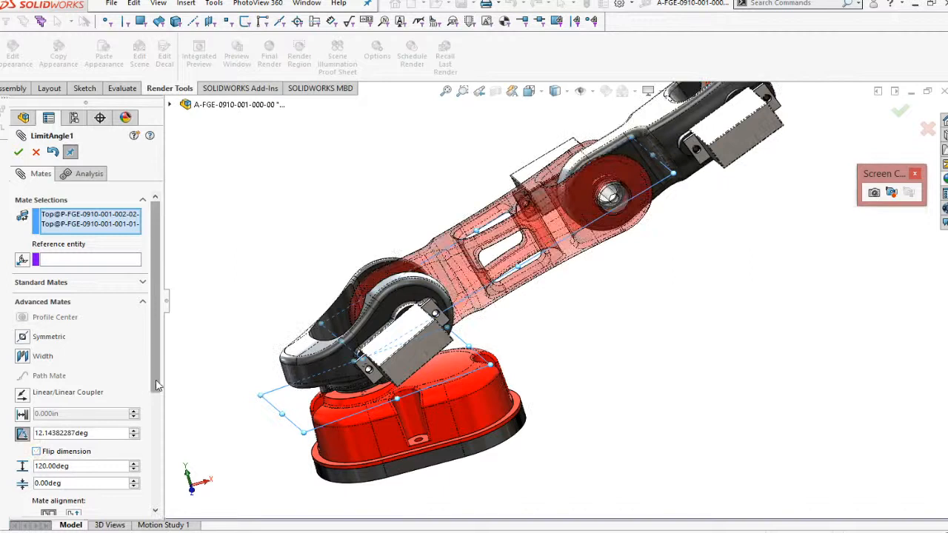
{"action": "left_click", "coordinate": [18, 151]}
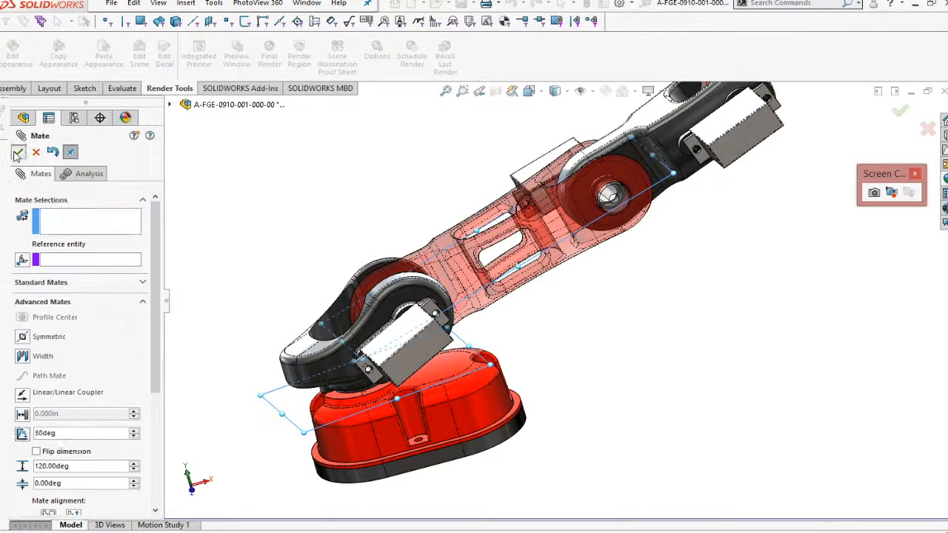
{"action": "left_click", "coordinate": [18, 151]}
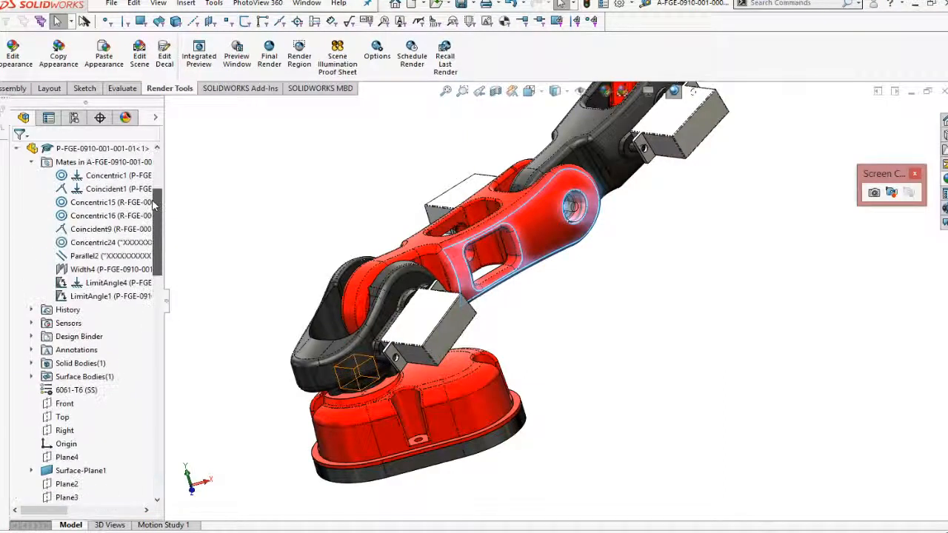
- Edit LimitAngle1 again to a 0-degree angle within its 120-degree maximum
{"action": "left_click", "coordinate": [92, 297]}
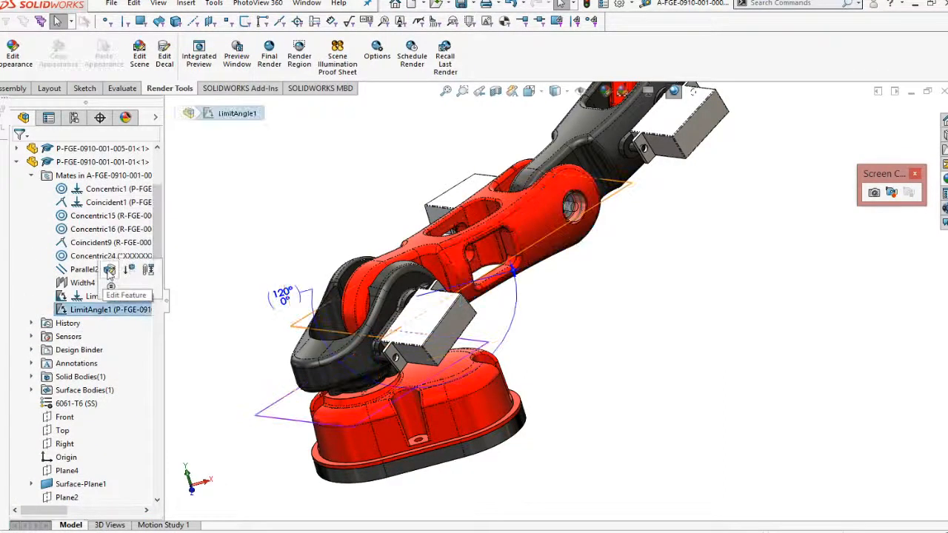
{"action": "left_click", "coordinate": [109, 295]}
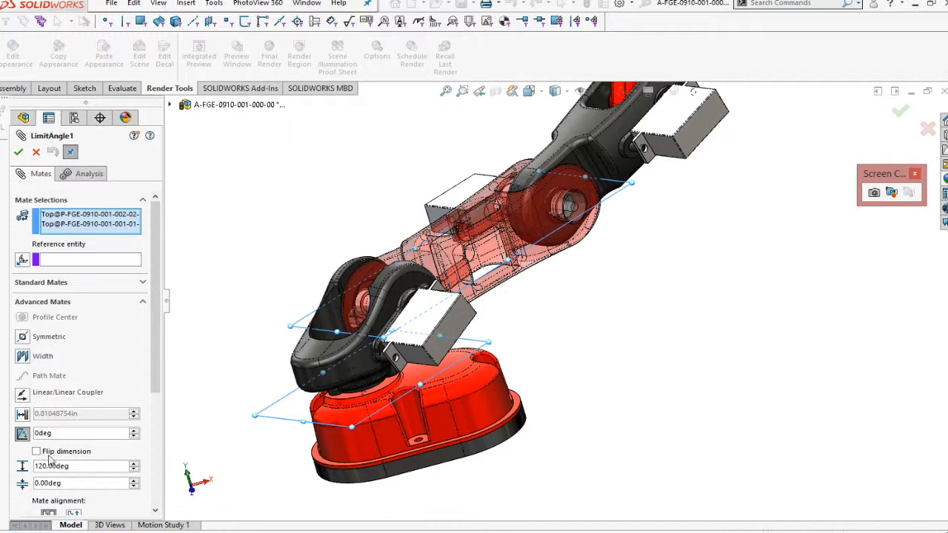
{"action": "left_click", "coordinate": [35, 450]}
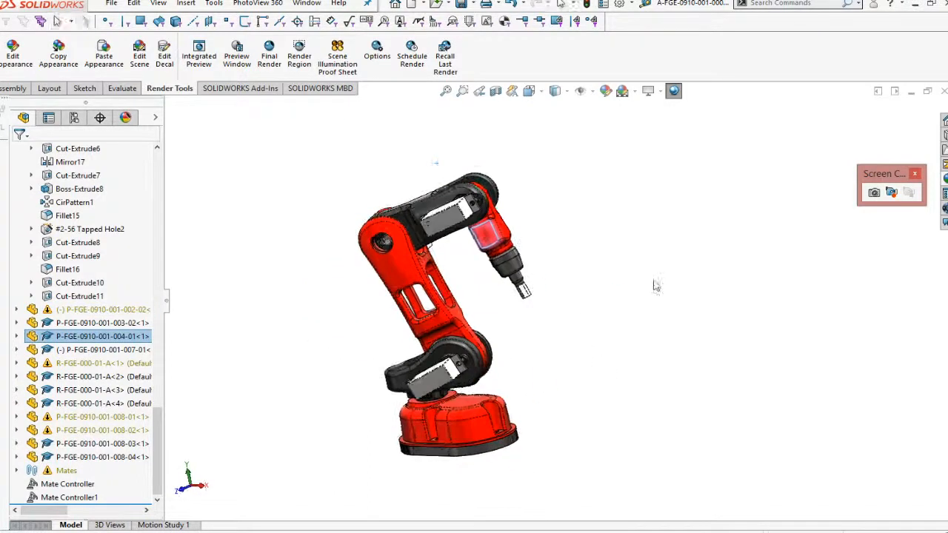
- Record the graphics area to an AVI file with default compression, then start a second capture
{"action": "left_click_drag", "start_coordinate": [889, 173], "coordinate": [776, 157]}
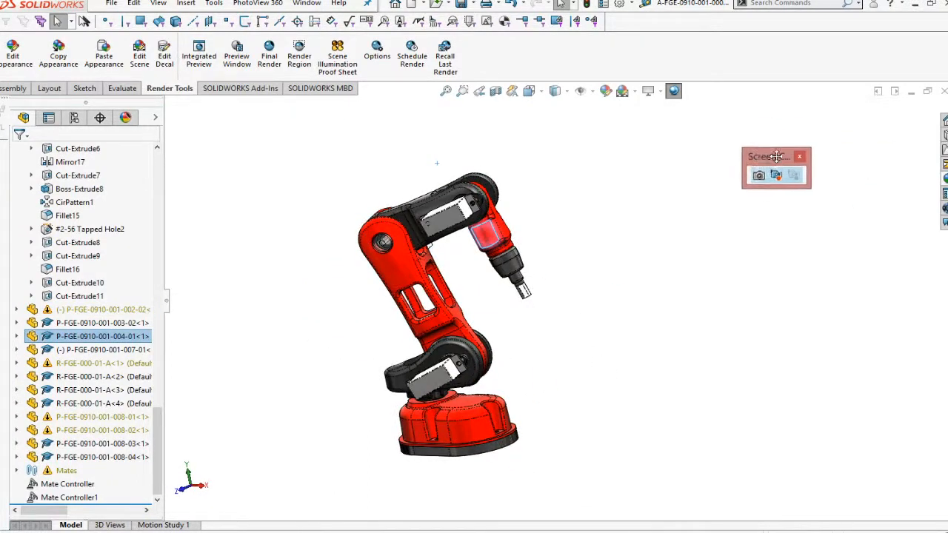
{"action": "mouse_move", "coordinate": [779, 160]}
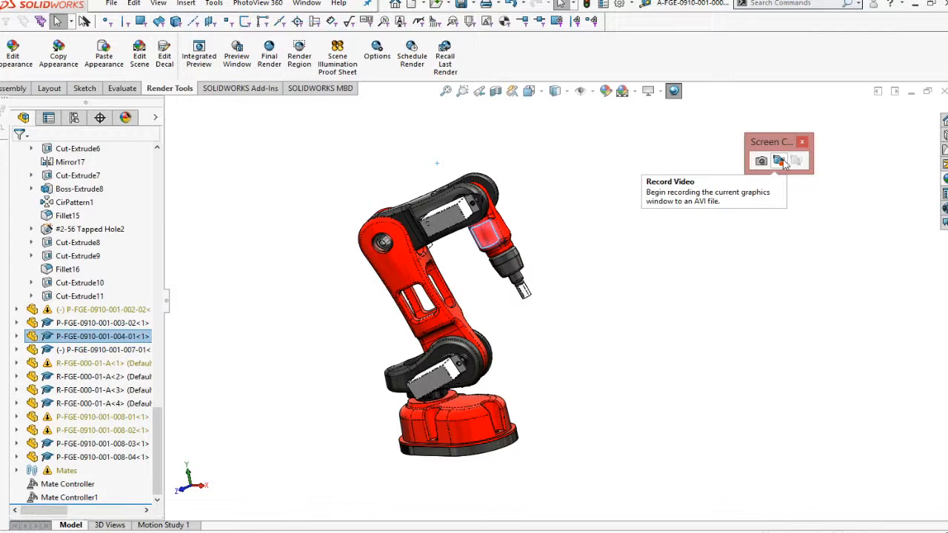
{"action": "left_click", "coordinate": [780, 160]}
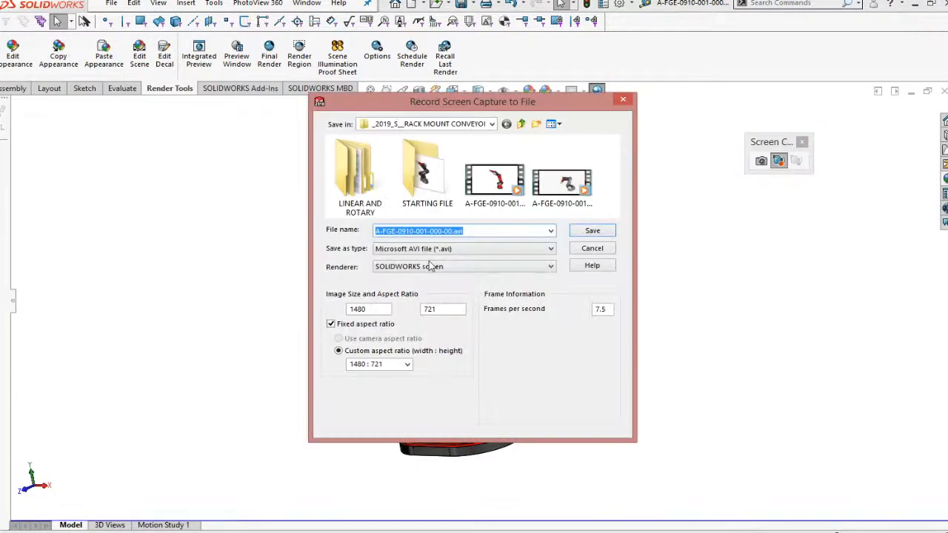
{"action": "left_click", "coordinate": [448, 231]}
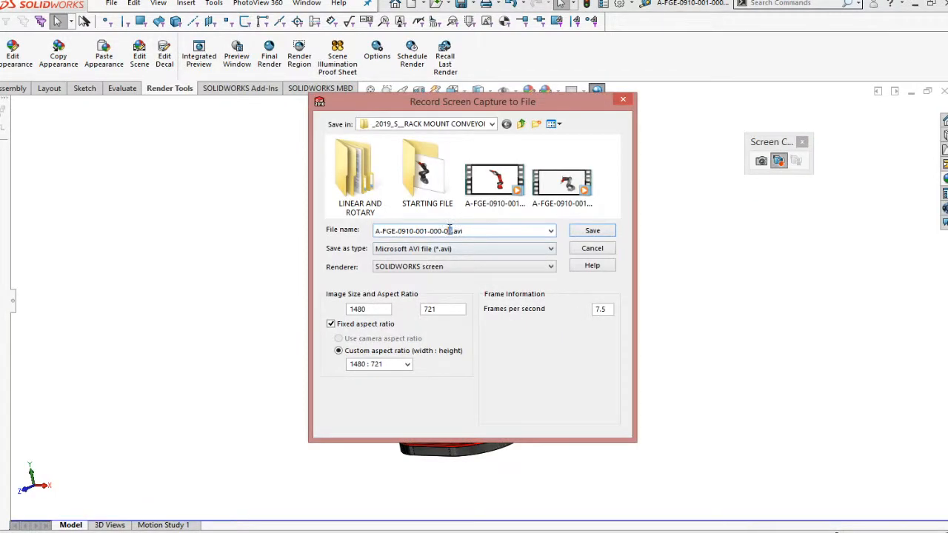
{"action": "left_click", "coordinate": [592, 231]}
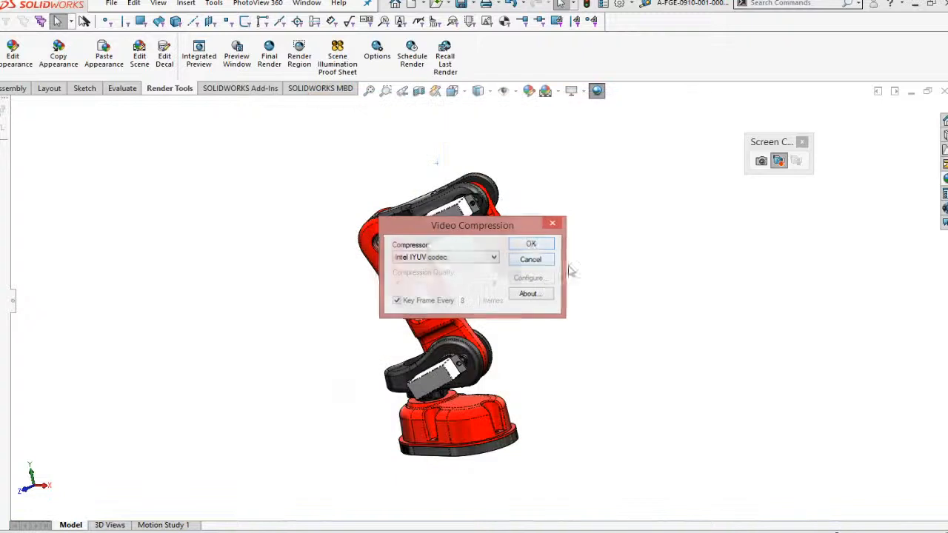
{"action": "left_click", "coordinate": [530, 243]}
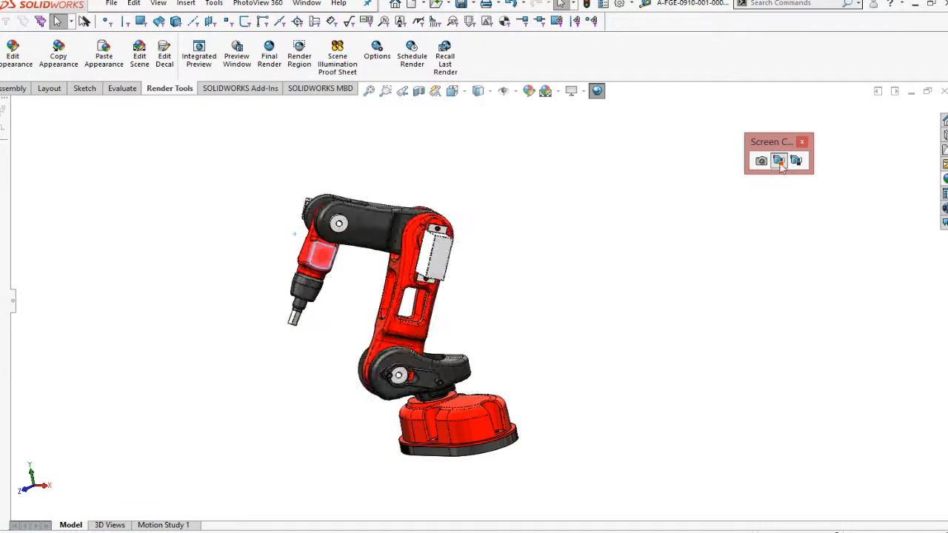
{"action": "mouse_move", "coordinate": [778, 160]}
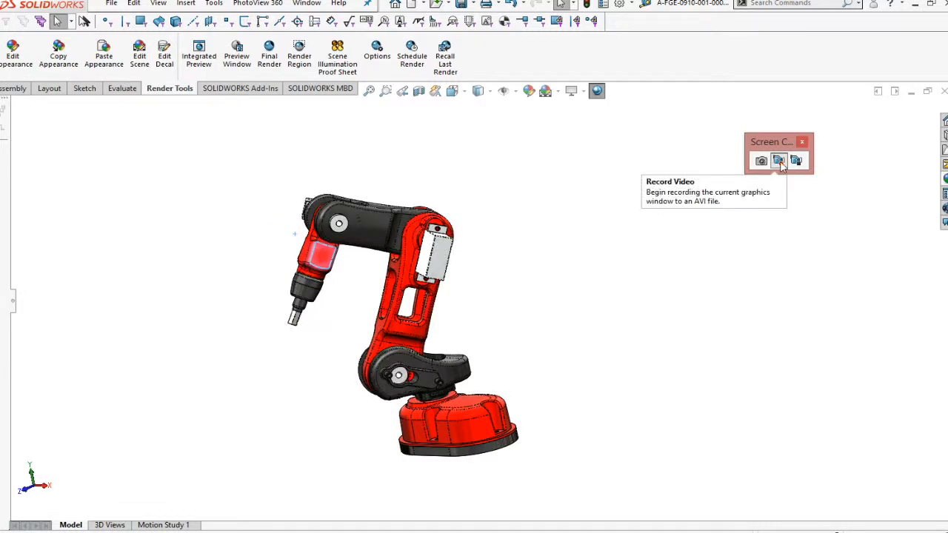
{"action": "left_click", "coordinate": [778, 160]}
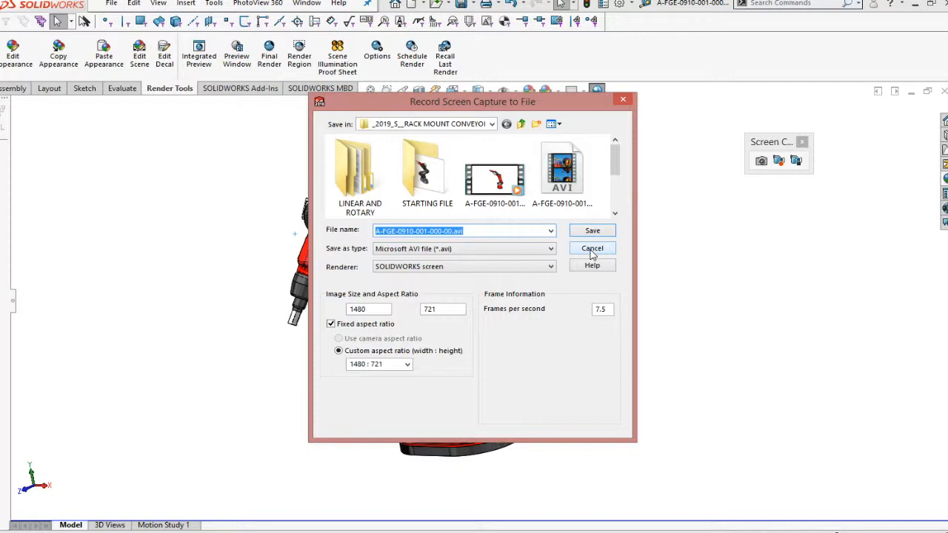
- Cancel the second screen capture's save dialog
{"action": "left_click", "coordinate": [592, 249]}
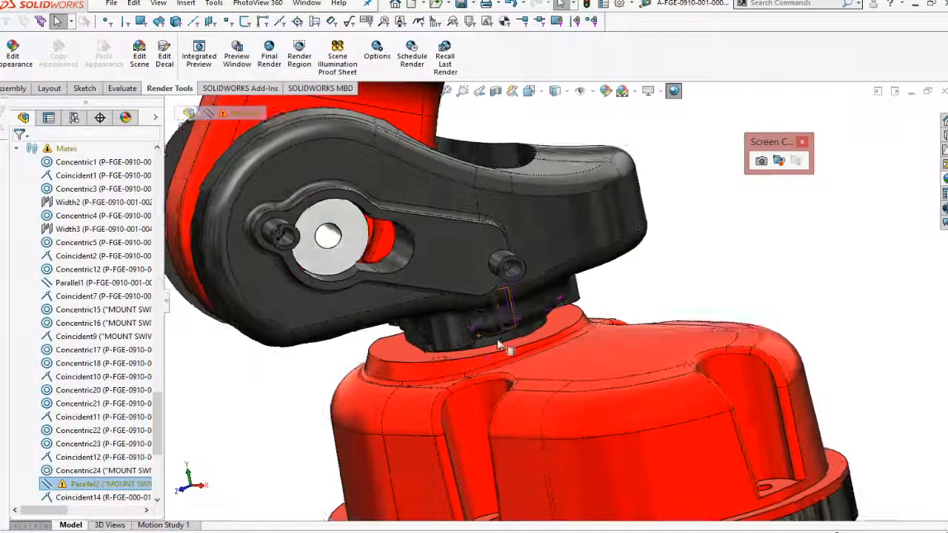
{"action": "left_click_drag", "start_coordinate": [500, 343], "coordinate": [427, 360]}
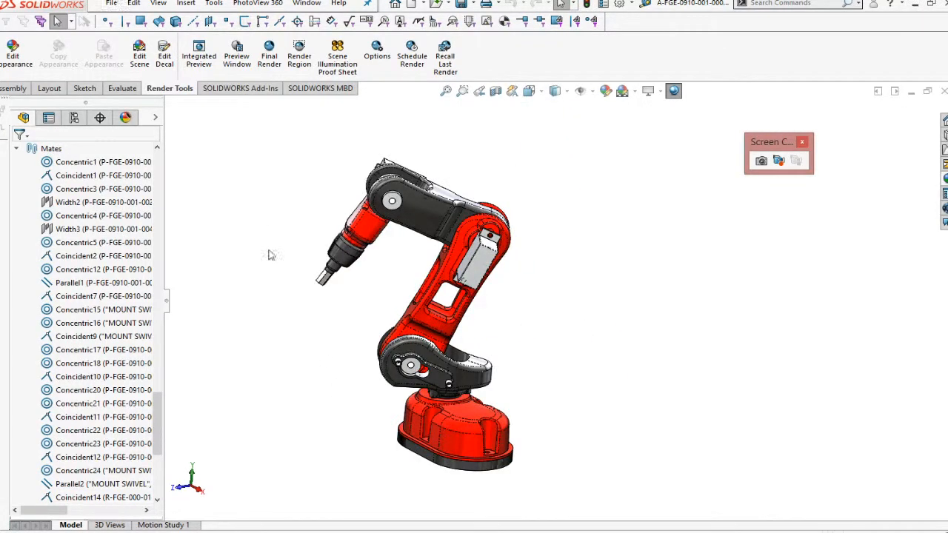
{"action": "mouse_move", "coordinate": [252, 279]}
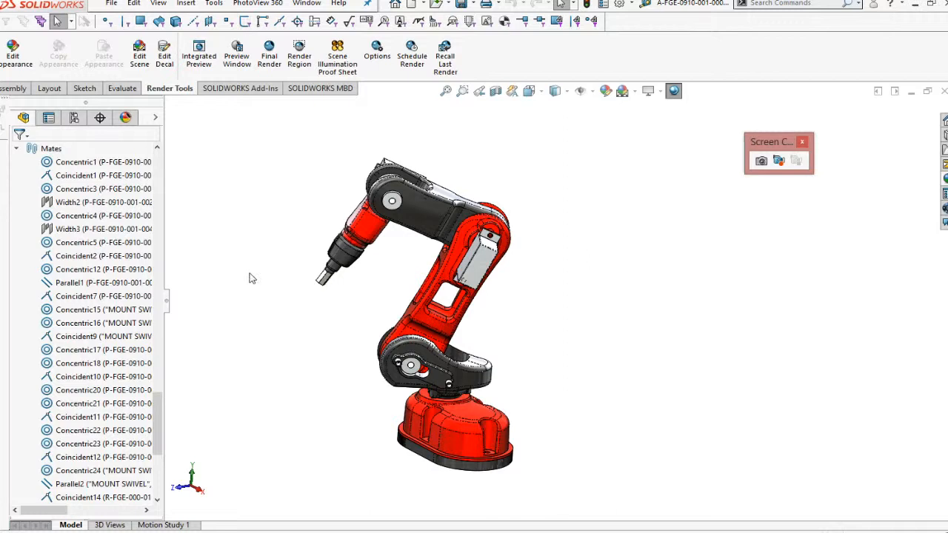